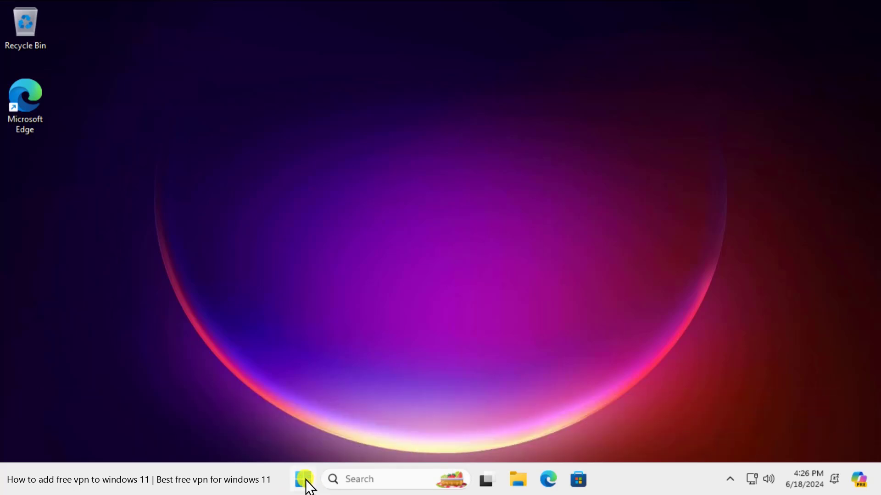
Step: Launch Settings from Start and navigate to Network & internet > VPN
click(303, 478)
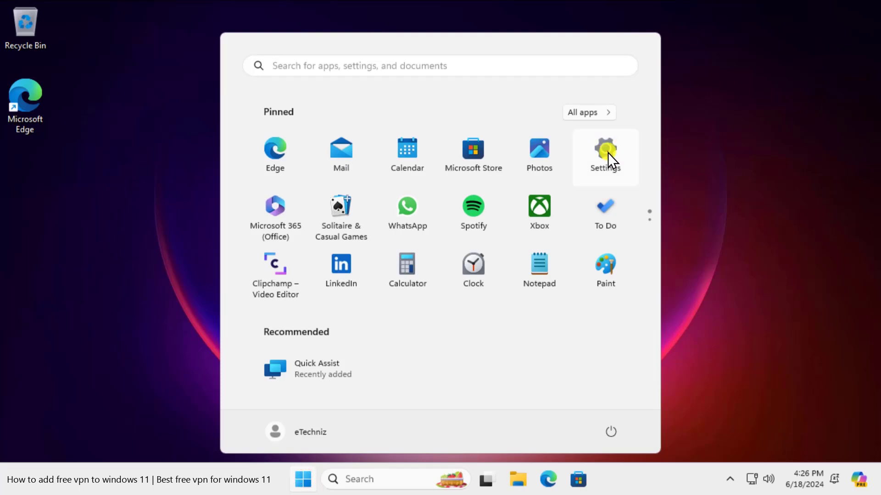
click(604, 152)
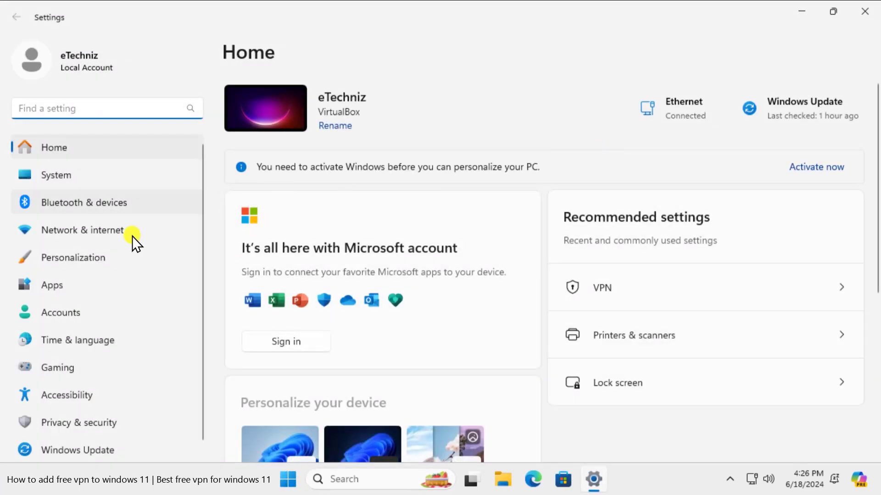
mouse_move(151, 235)
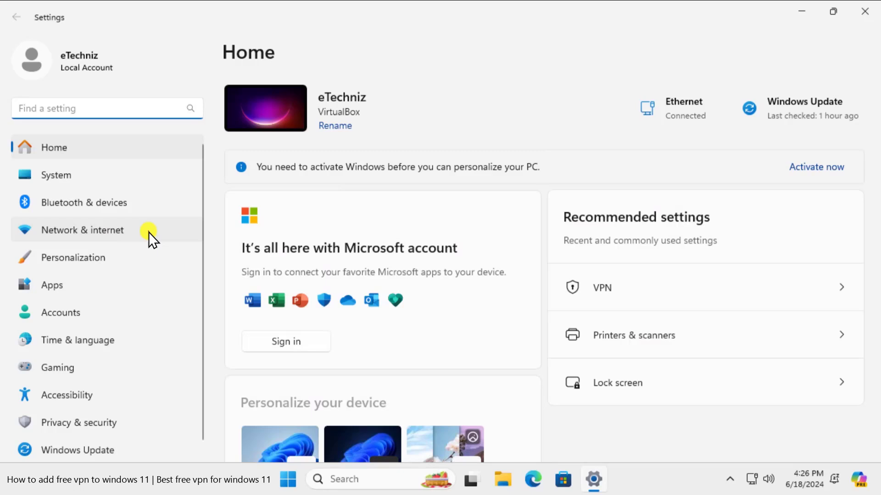
click(81, 229)
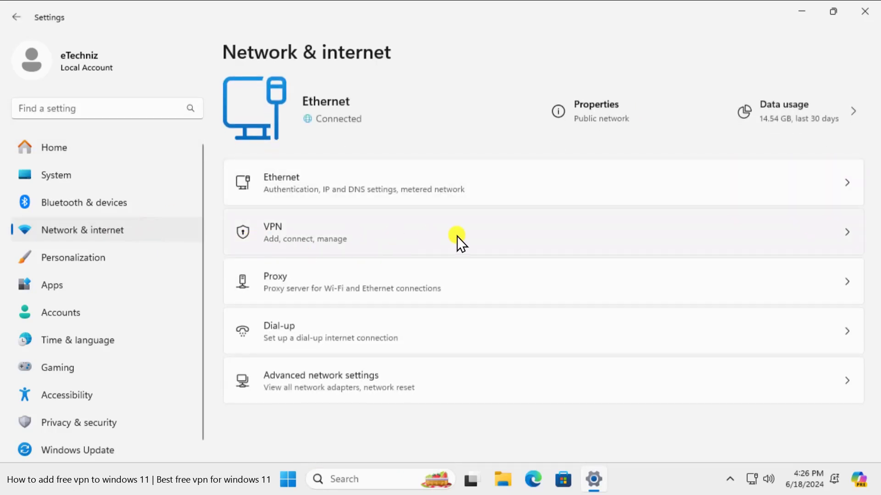
click(455, 232)
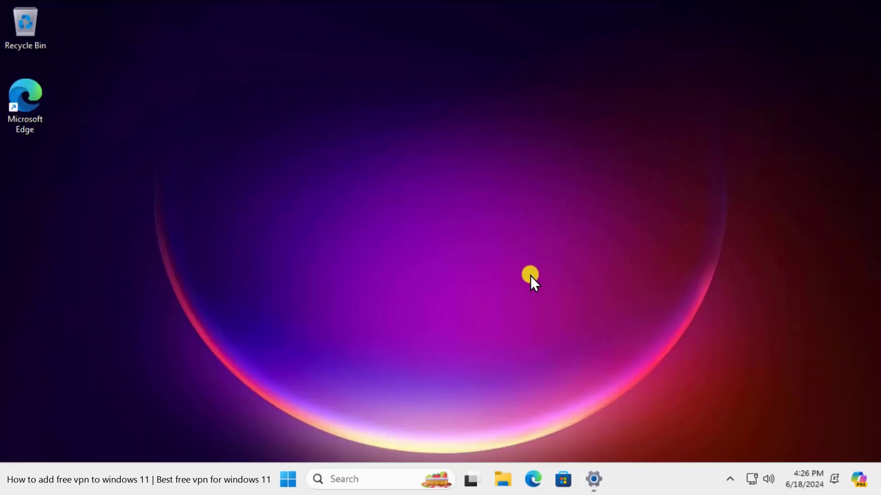
mouse_move(533, 479)
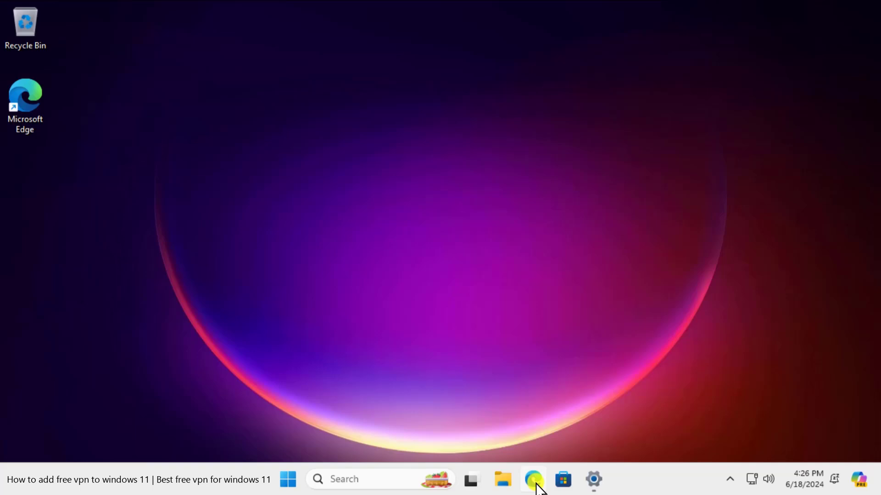
Step: Launch Microsoft Edge from the taskbar
click(532, 479)
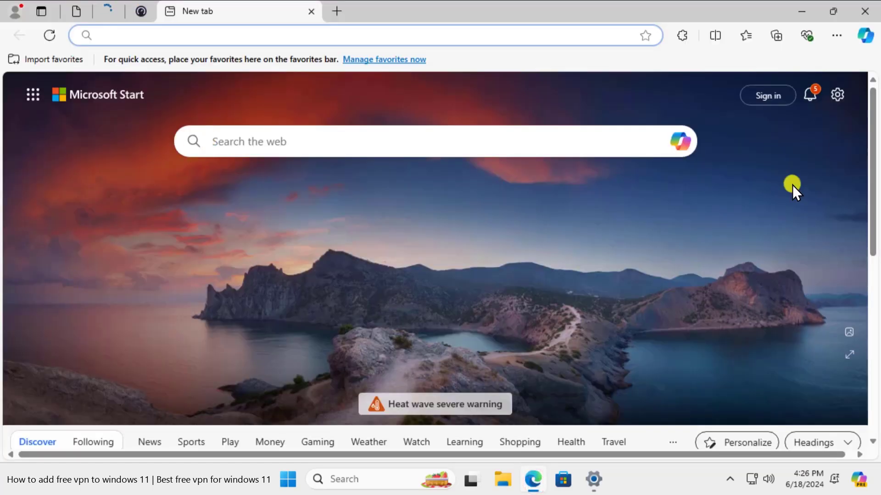
mouse_move(48, 3)
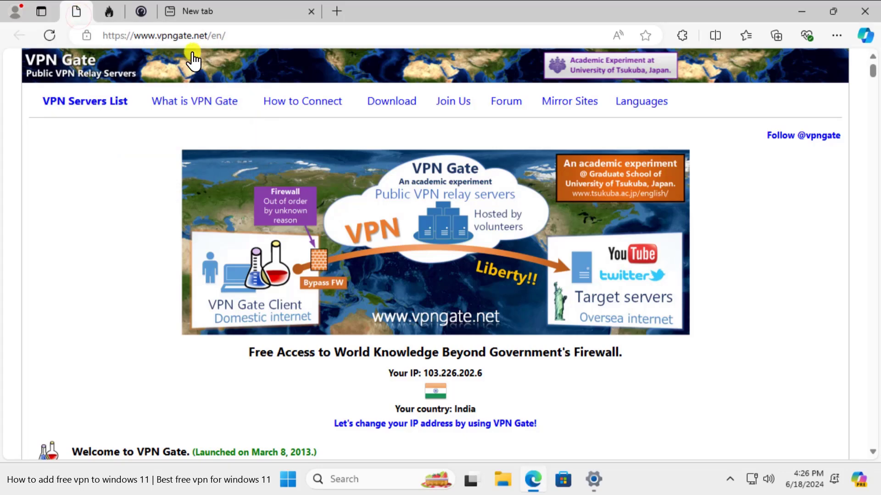
mouse_move(235, 16)
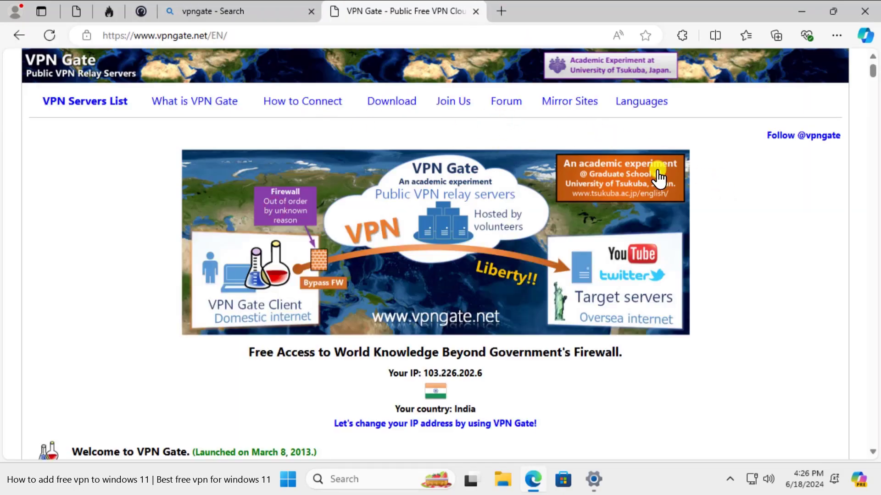
scroll(down, 3)
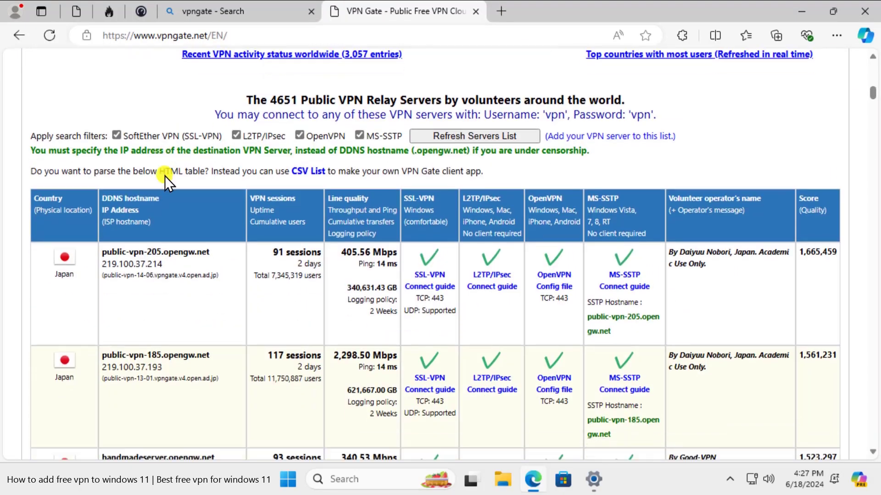
scroll(down, 3)
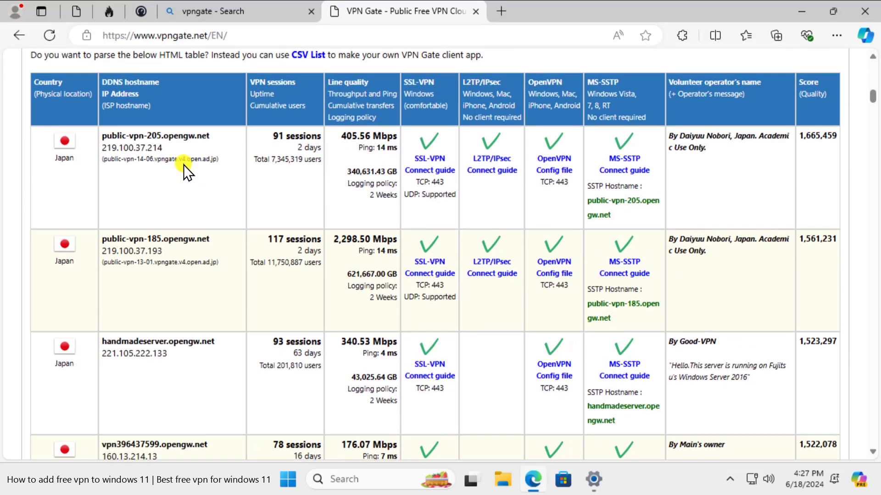
mouse_move(382, 250)
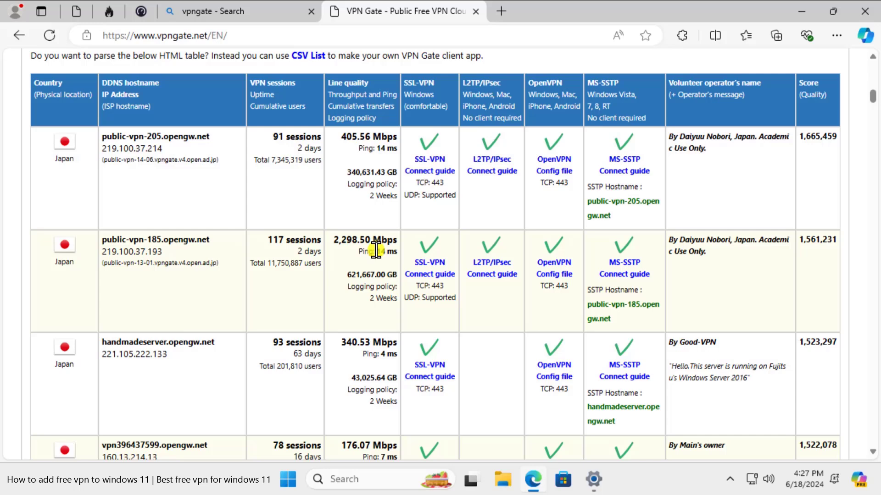
mouse_move(344, 261)
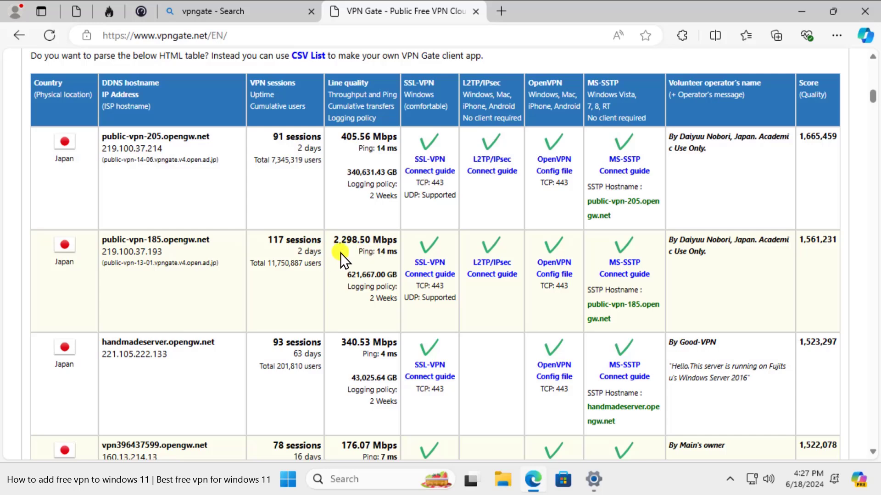
mouse_move(323, 244)
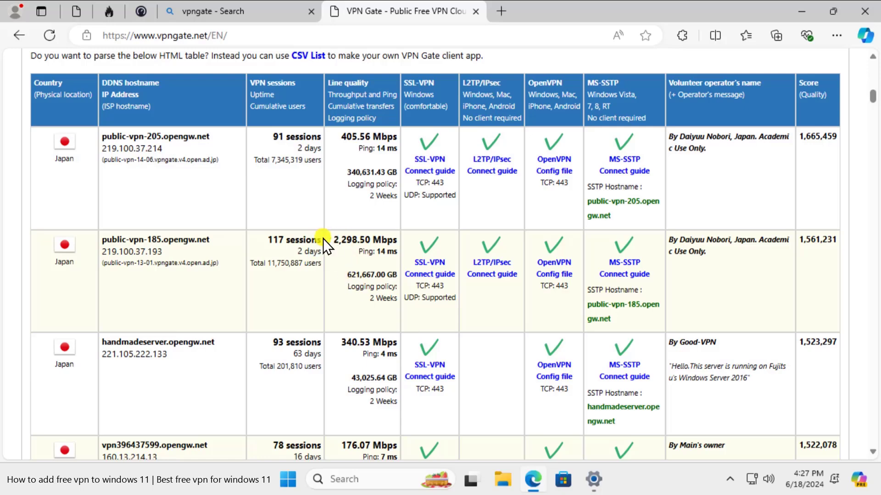
scroll(down, 3)
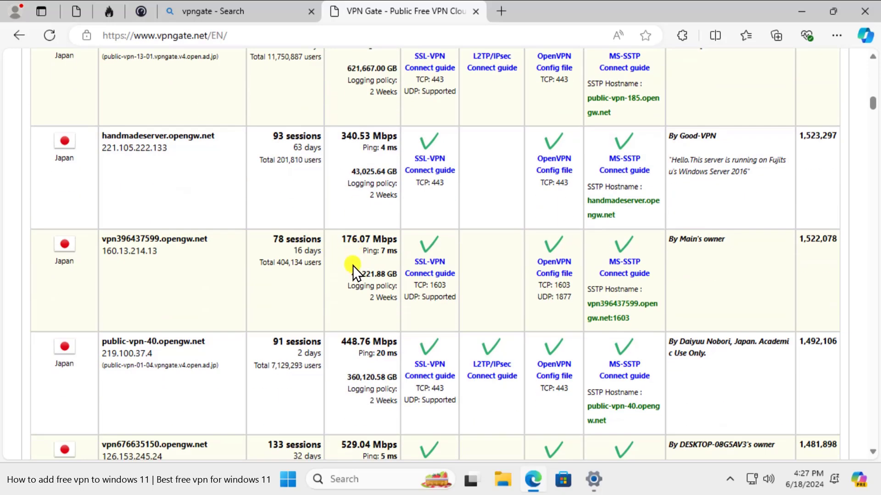
scroll(down, 3)
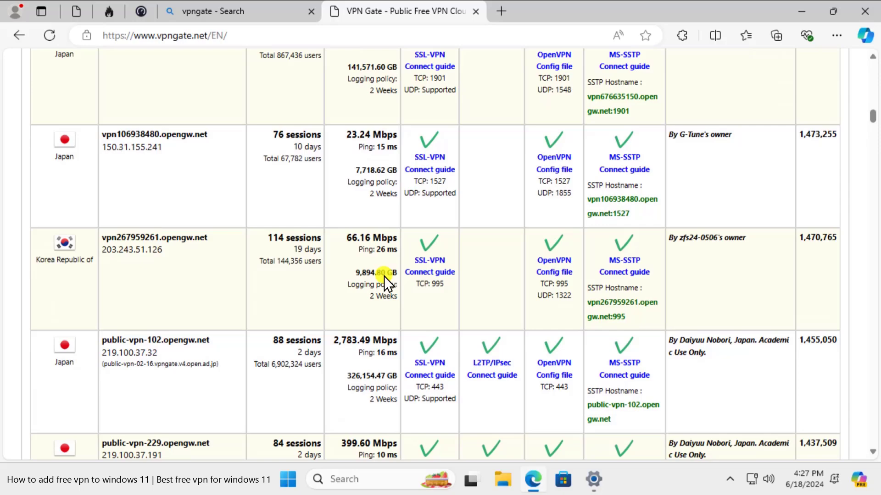
scroll(down, 3)
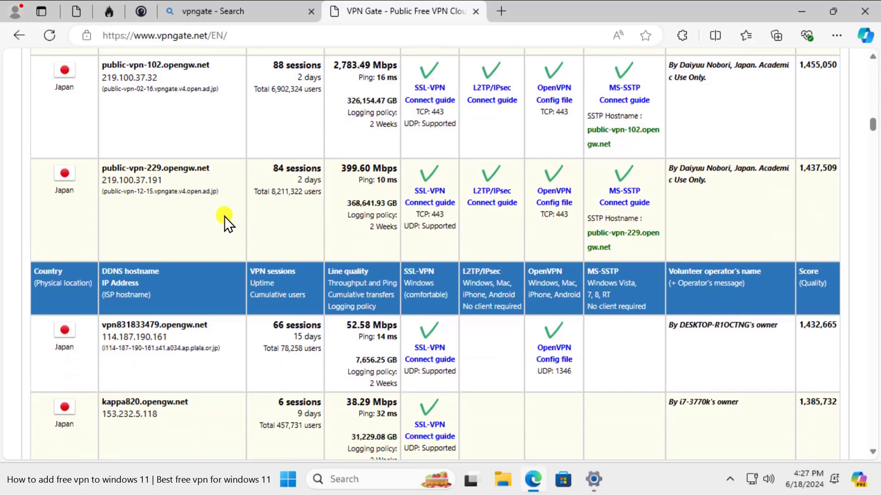
scroll(up, 3)
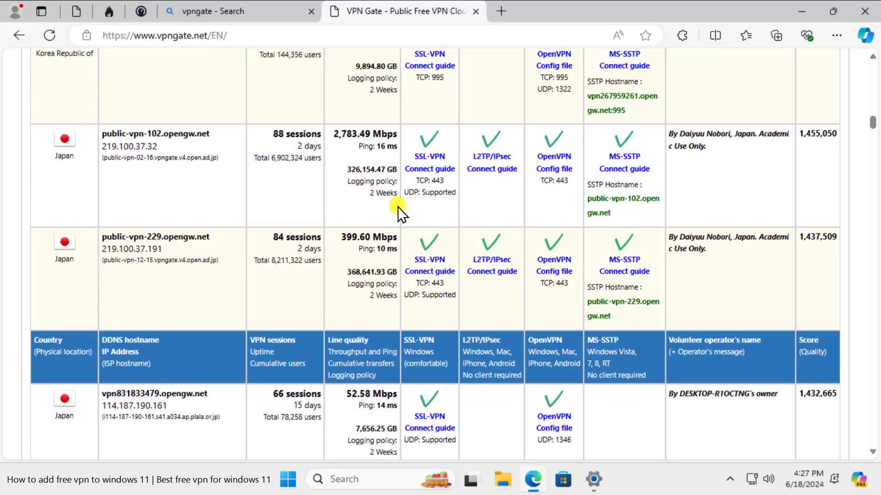
scroll(down, 3)
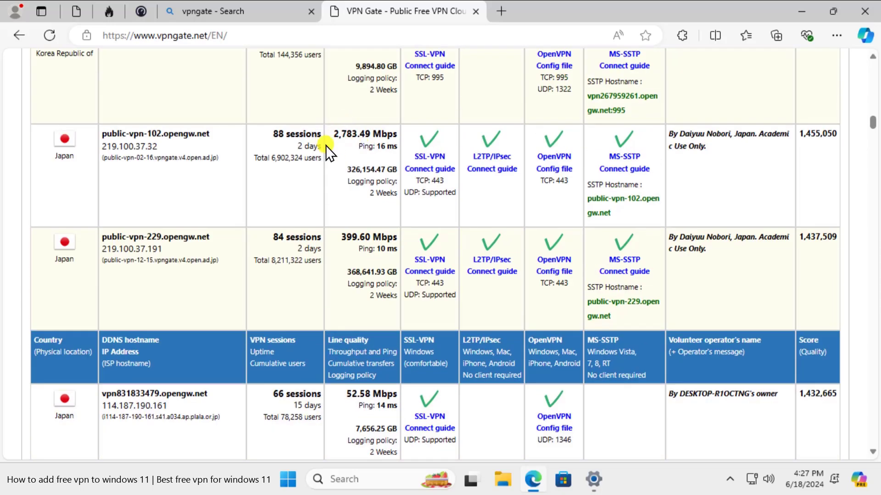
scroll(down, 3)
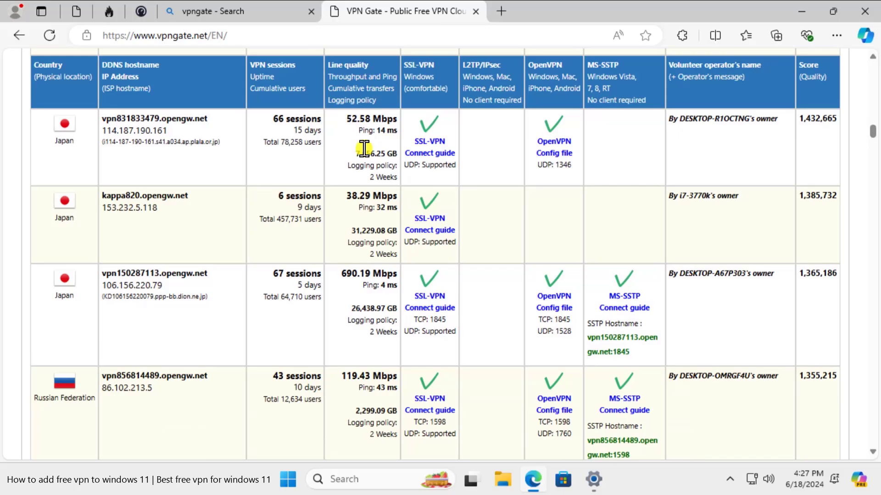
scroll(down, 3)
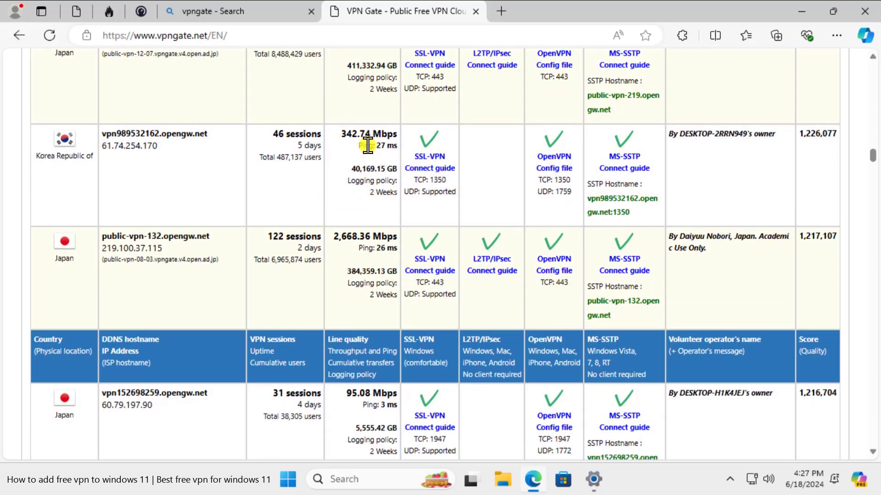
scroll(down, 3)
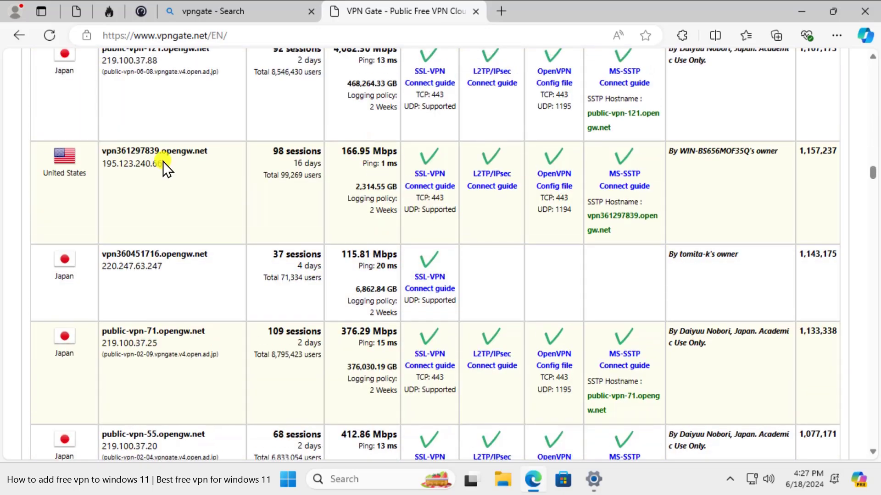
mouse_move(286, 223)
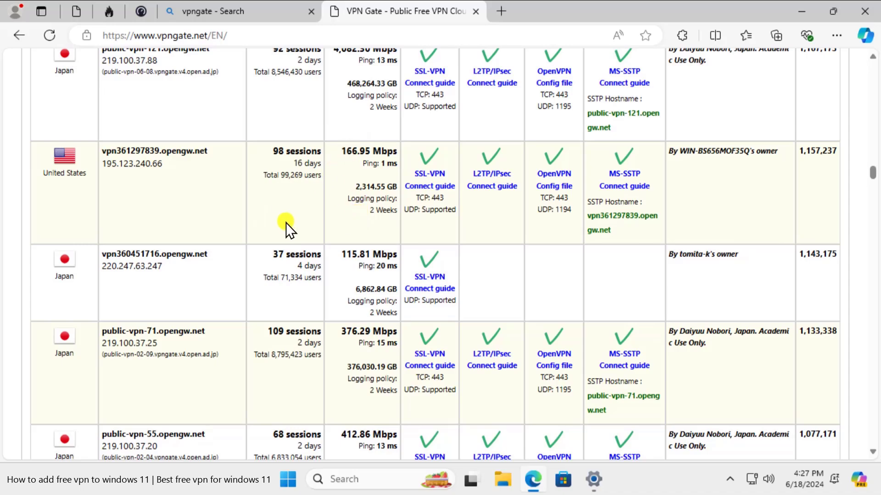
scroll(down, 3)
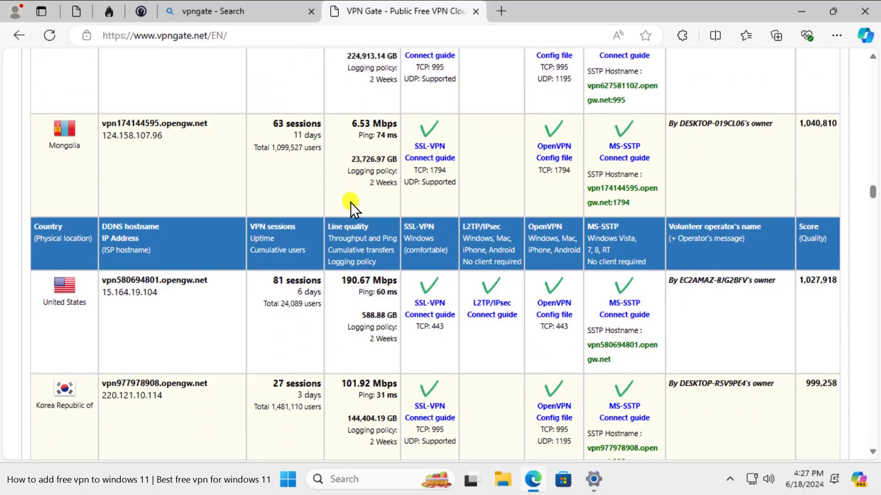
scroll(down, 3)
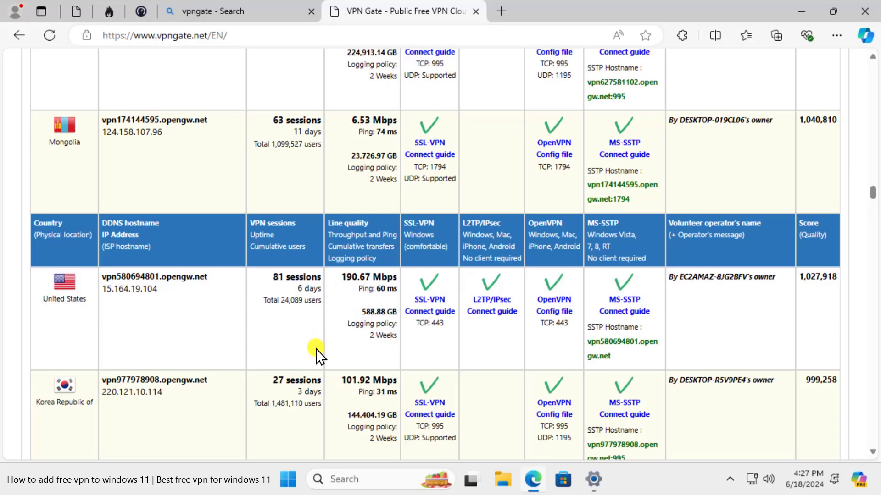
scroll(down, 3)
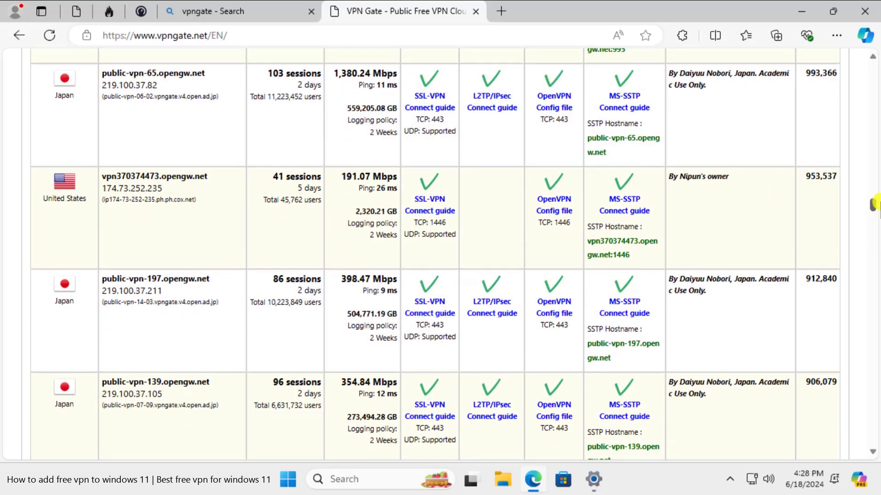
scroll(up, 3)
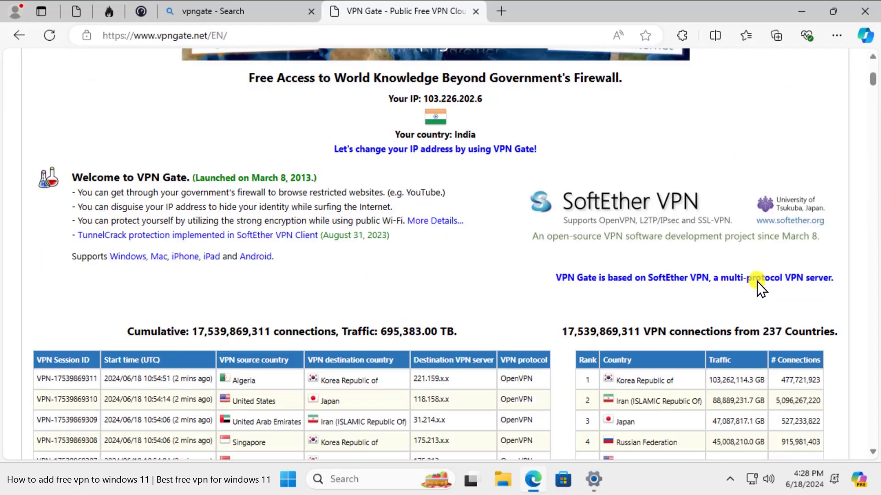
scroll(down, 3)
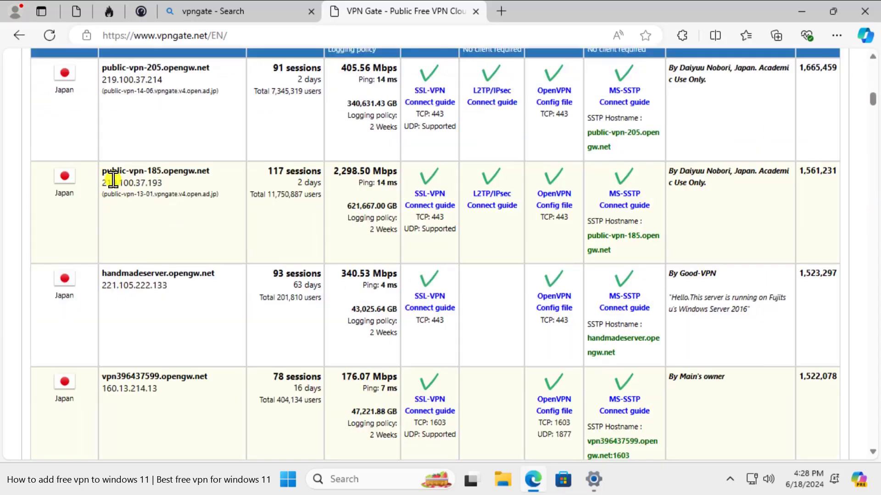
mouse_move(103, 180)
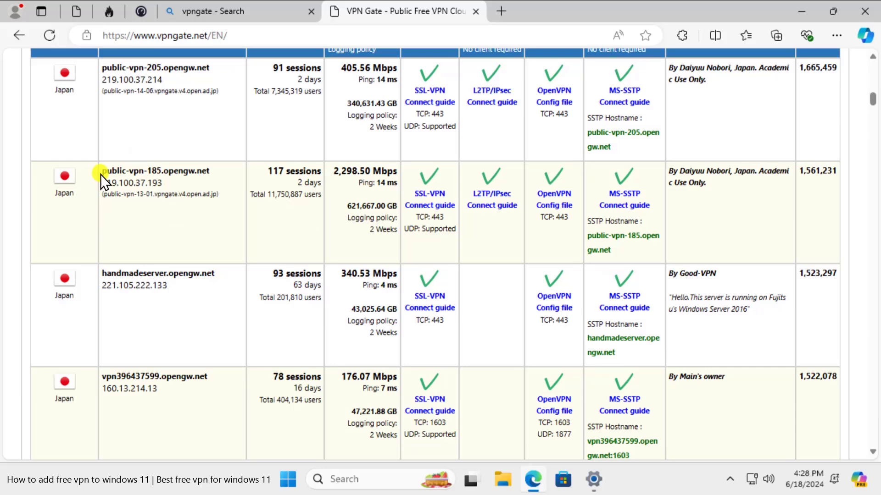
mouse_move(593, 479)
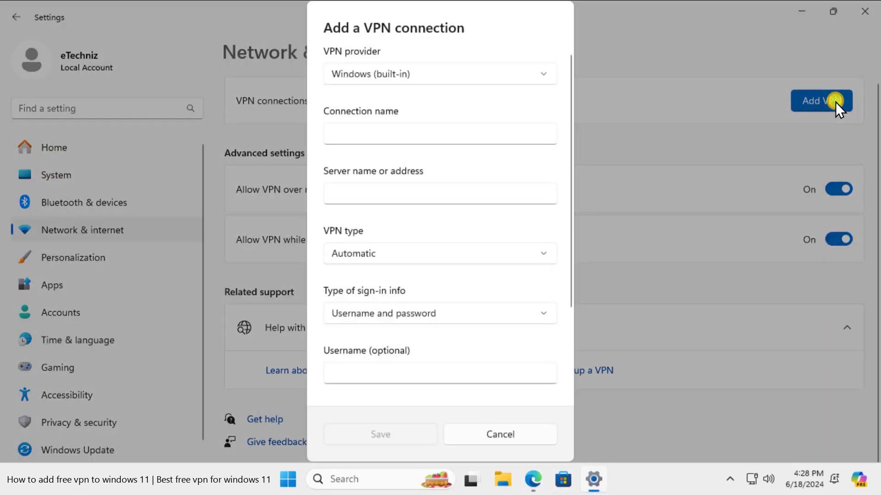
Step: Start Add VPN on the VPN page to get a blank Add a VPN connection form
click(499, 434)
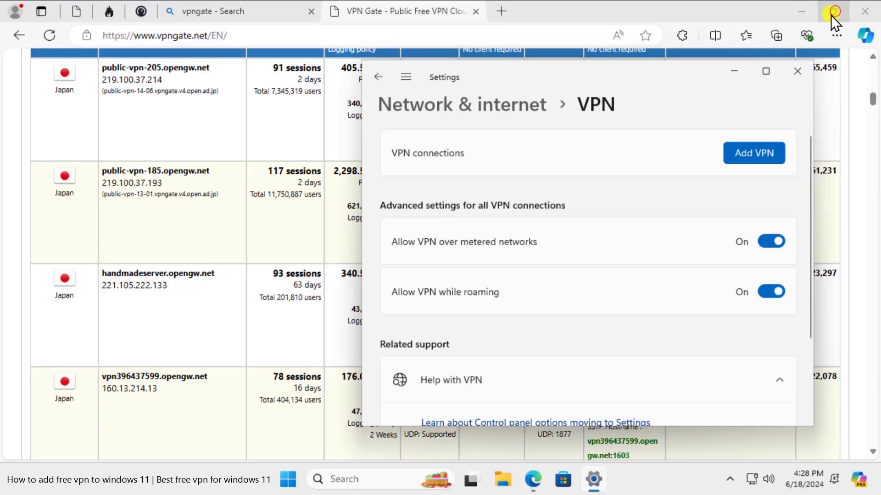
click(754, 153)
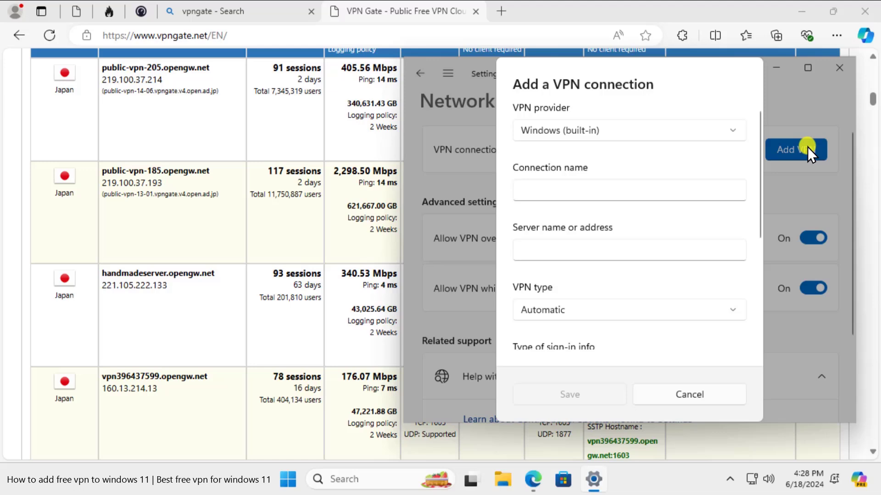
mouse_move(647, 90)
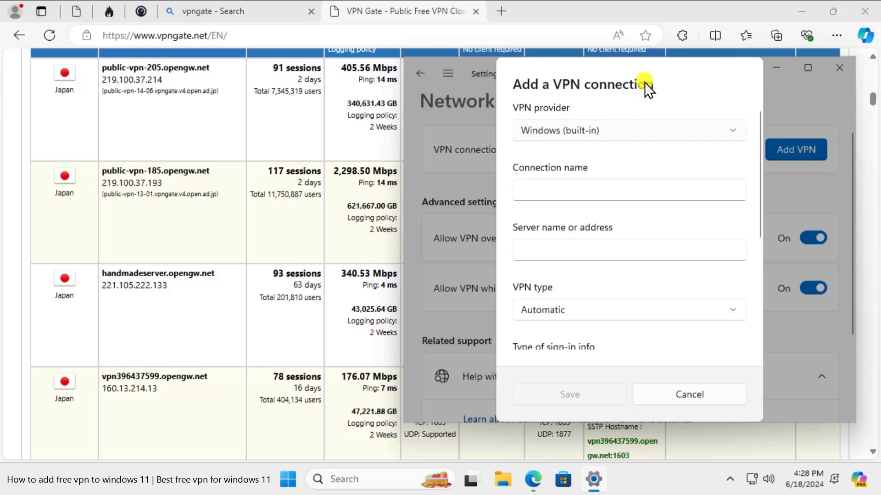
mouse_move(620, 131)
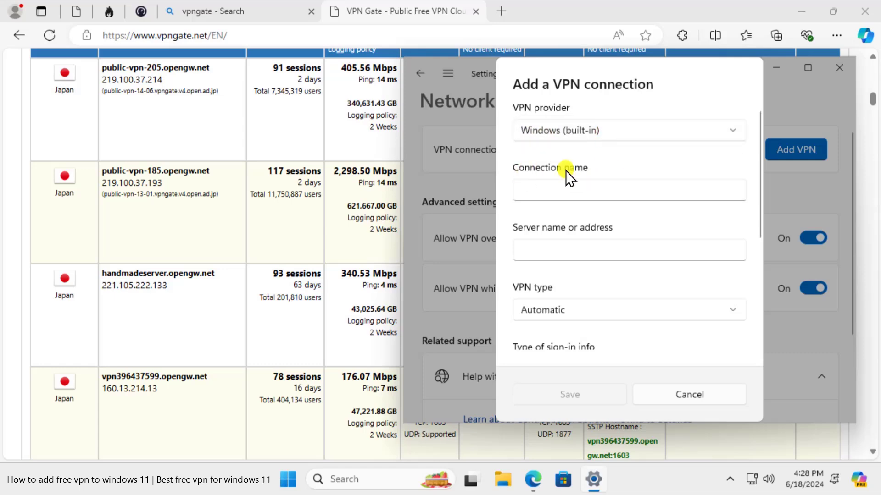
Step: Enter connection name vpngate, server public-vpn-185.opengw.net, keeping Username and password sign-in
click(628, 190)
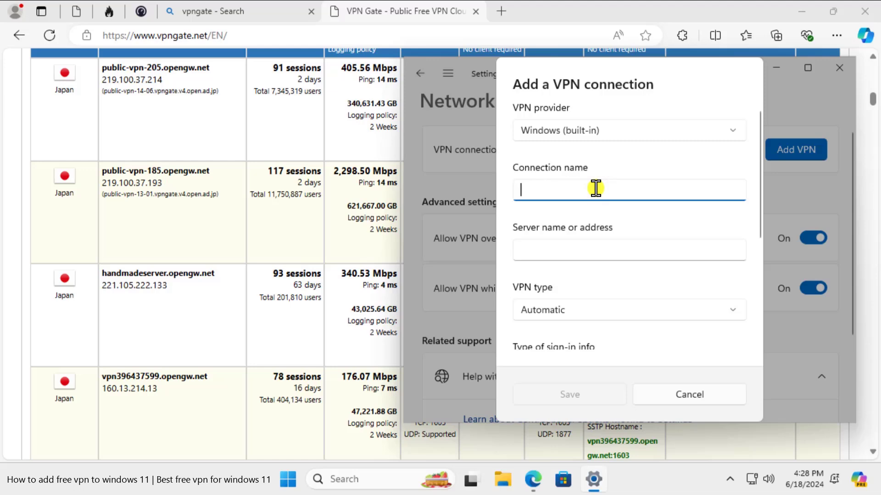
text(vpngate)
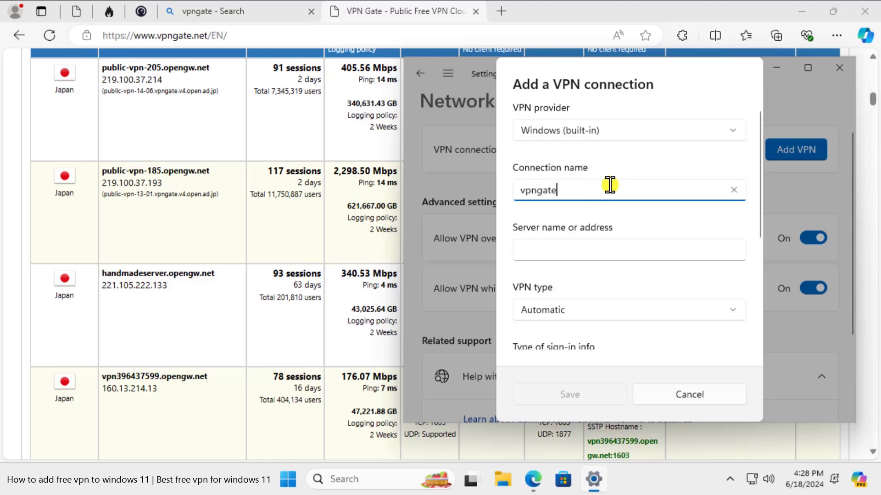
mouse_move(557, 199)
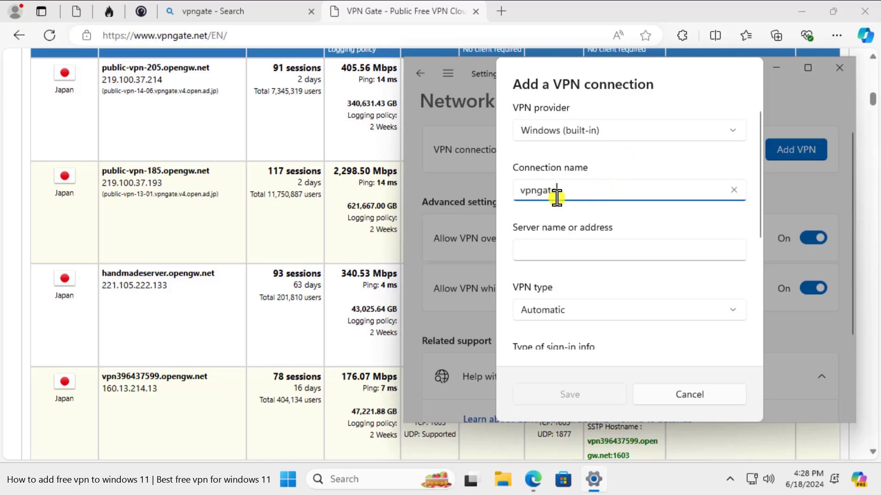
mouse_move(545, 233)
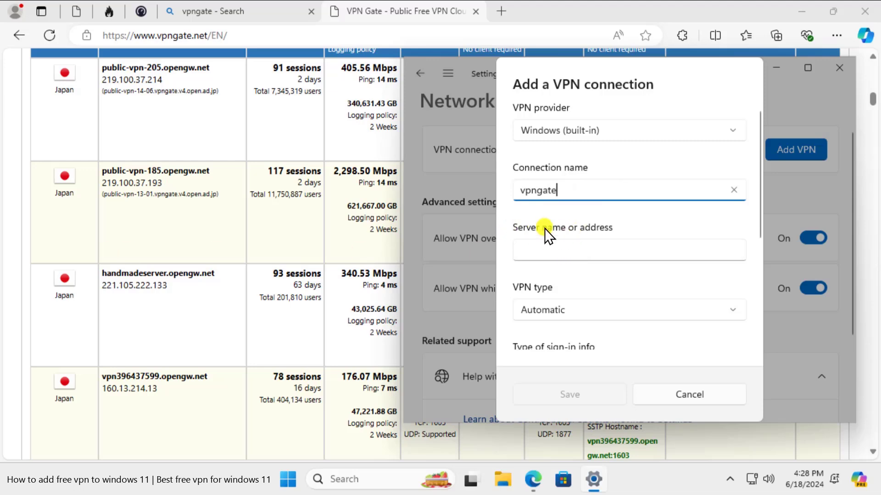
mouse_move(103, 171)
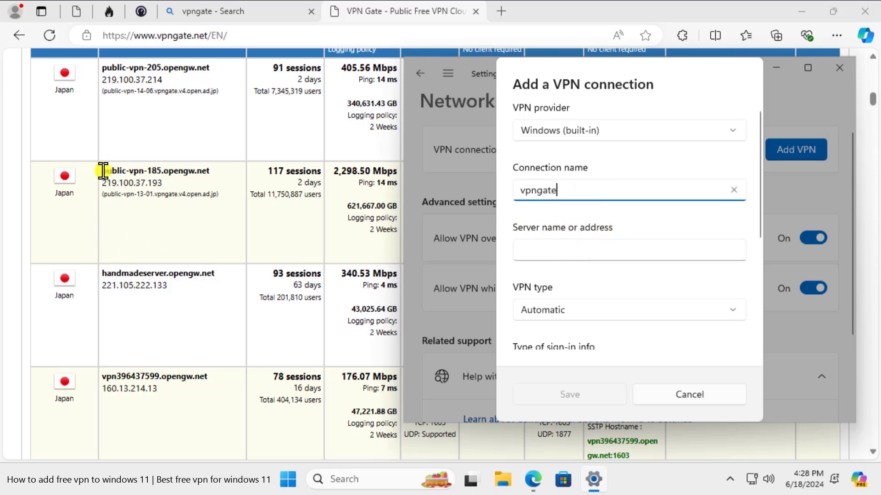
click(688, 395)
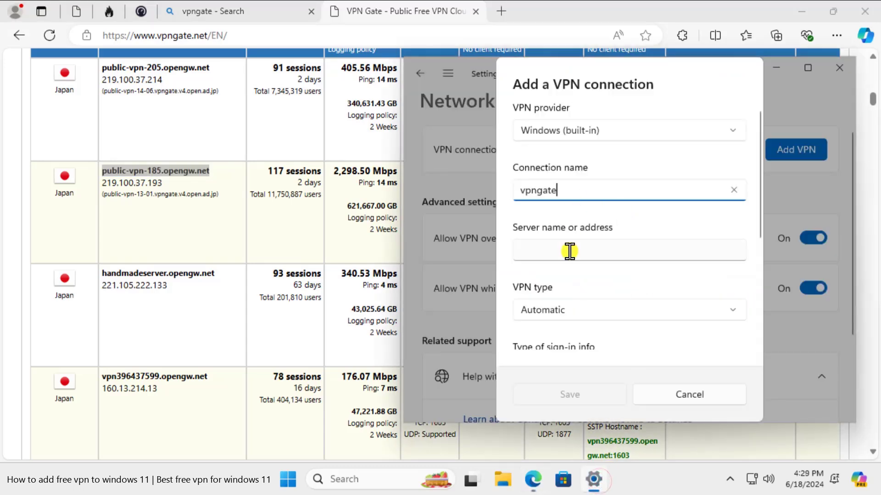
text(public-vpn-185.opengw.net)
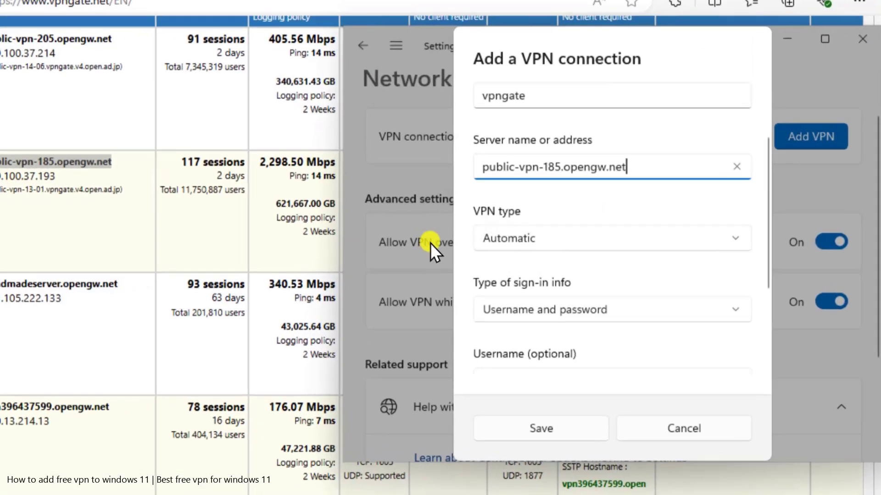
scroll(down, 3)
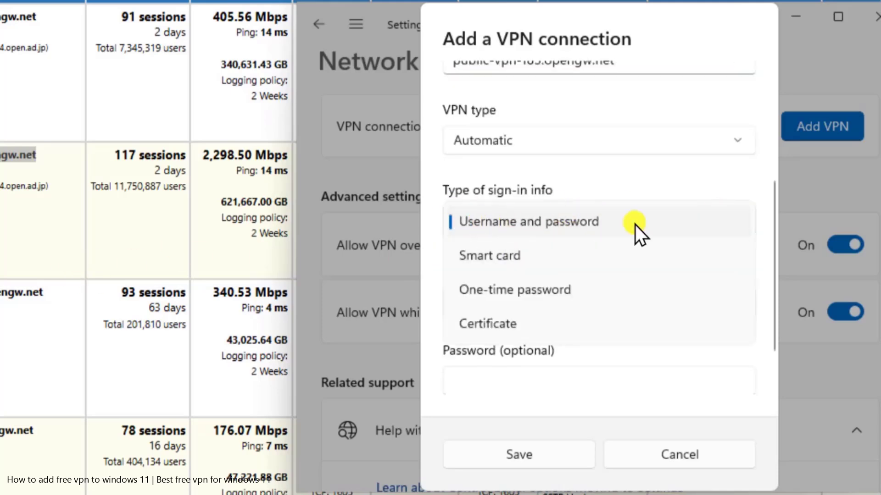
mouse_move(468, 342)
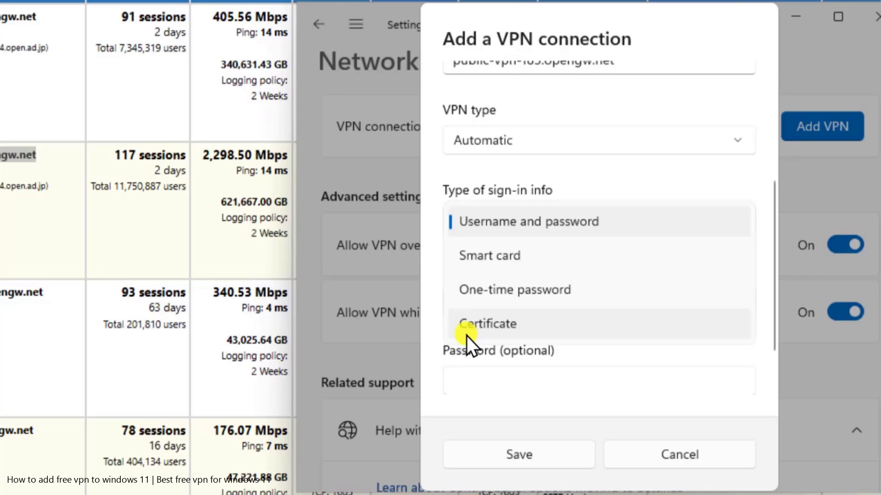
click(527, 221)
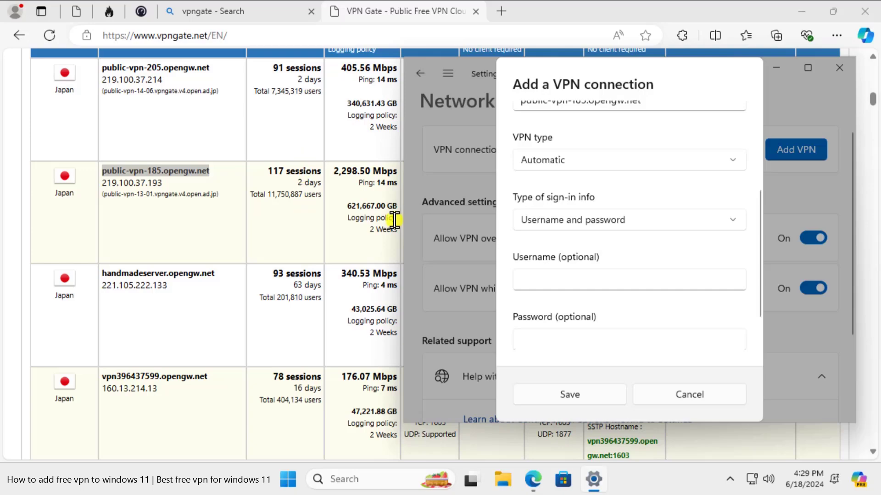
Step: Fill in the shared VPN Gate credentials, username vpn and its password
scroll(down, 3)
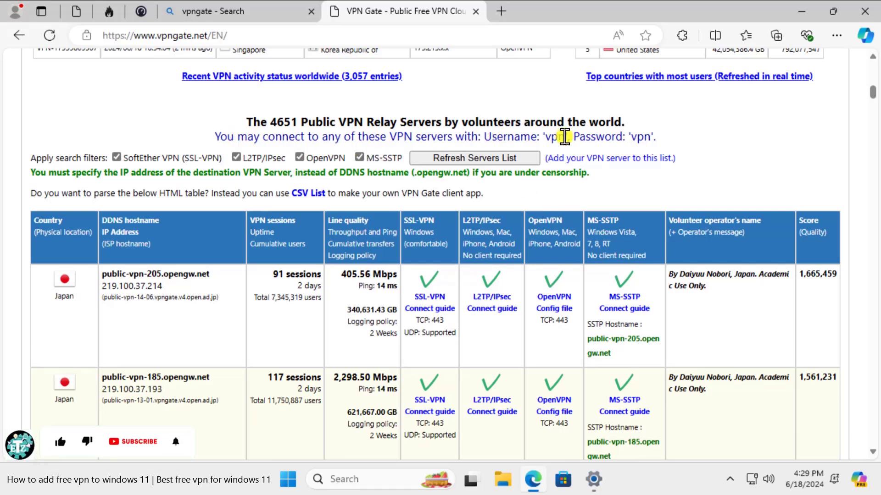
mouse_move(669, 139)
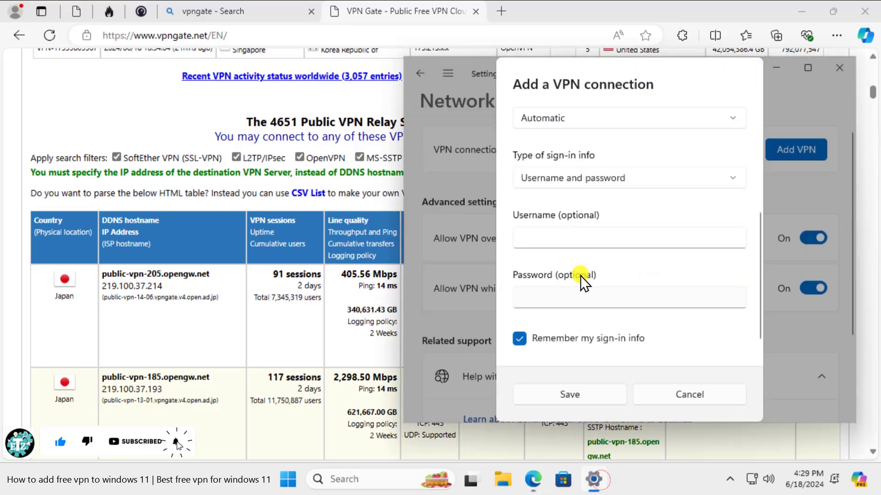
text(vpn)
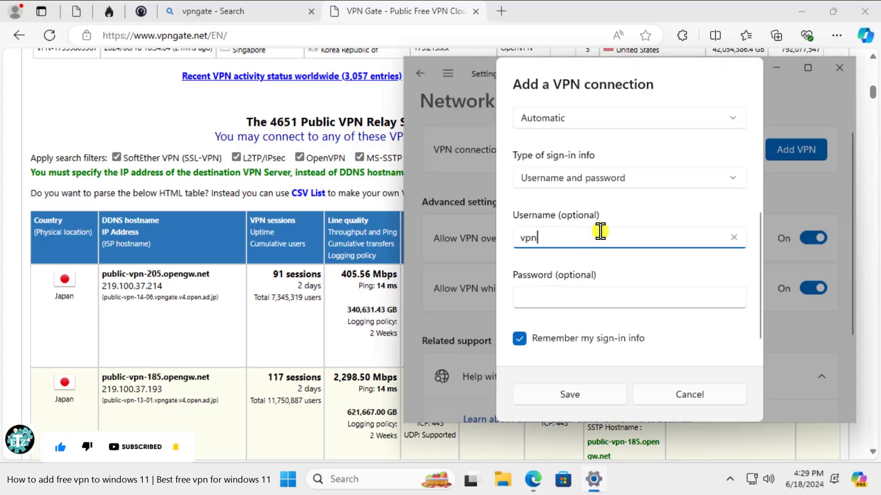
click(627, 297)
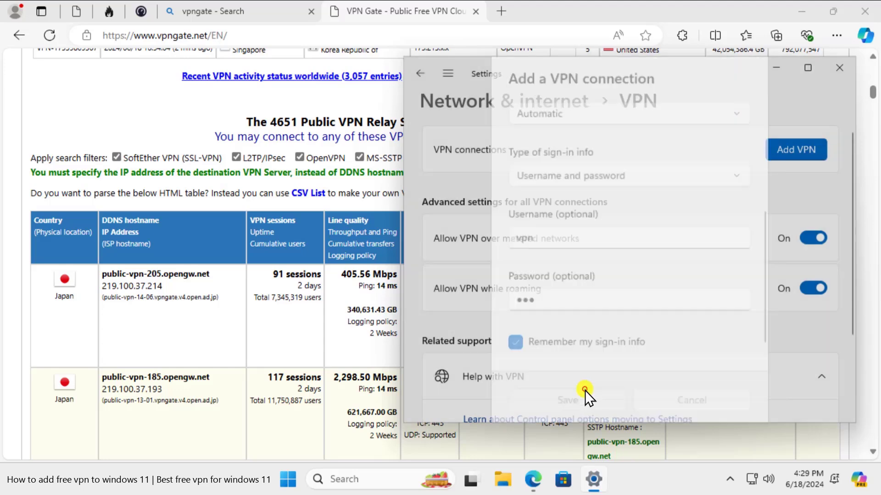
Step: Save the vpngate connection and connect to it from the VPN list
click(567, 399)
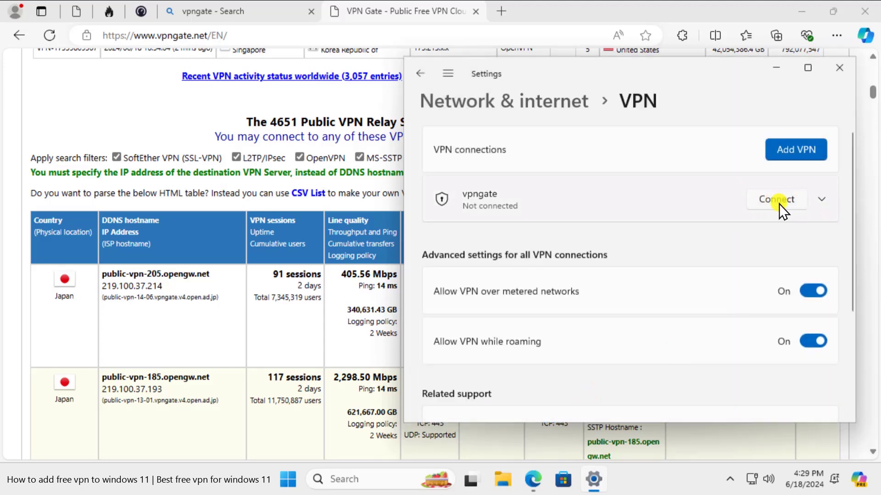
click(777, 199)
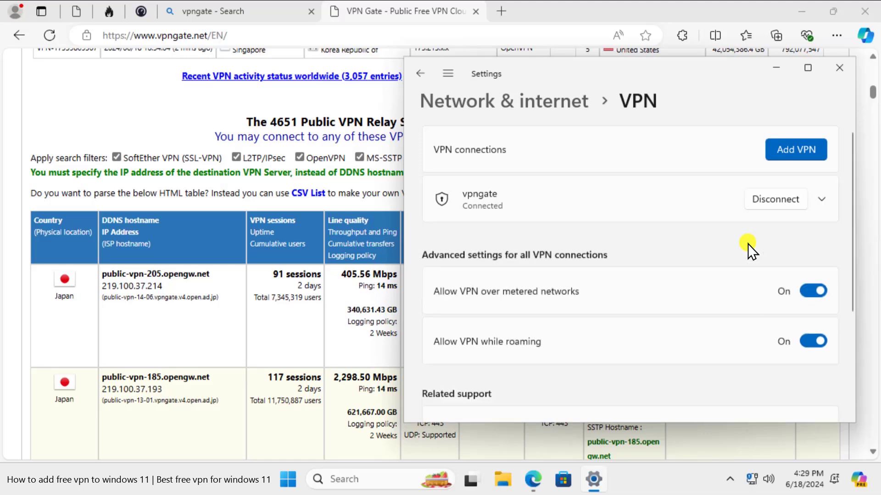
mouse_move(455, 177)
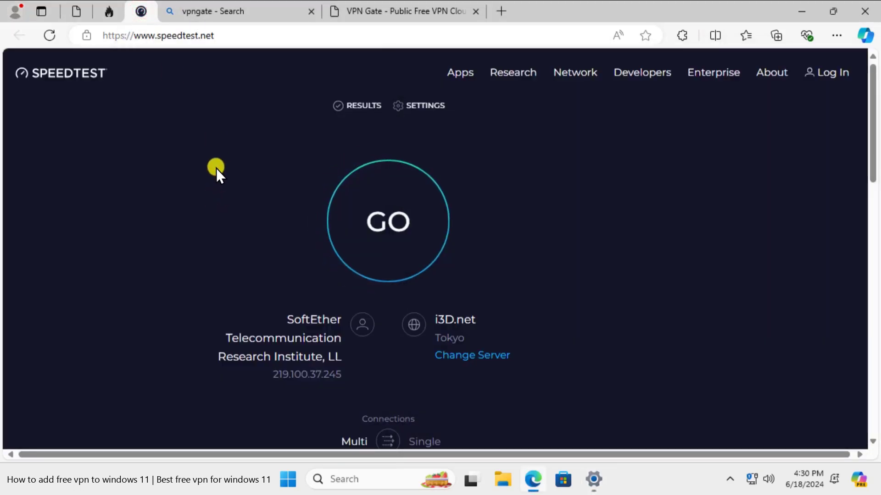
mouse_move(98, 89)
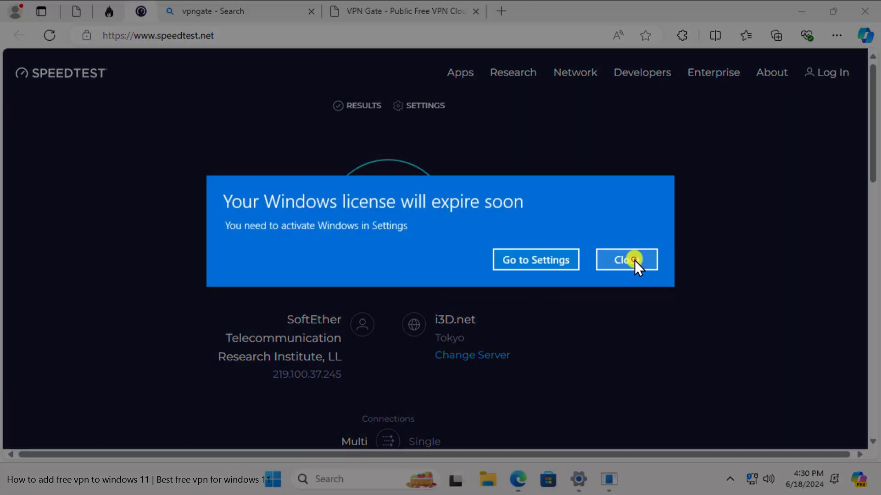
Step: Dismiss the license notice and run the Speedtest, getting 4.66 Mbps down and 4.56 Mbps up
click(627, 259)
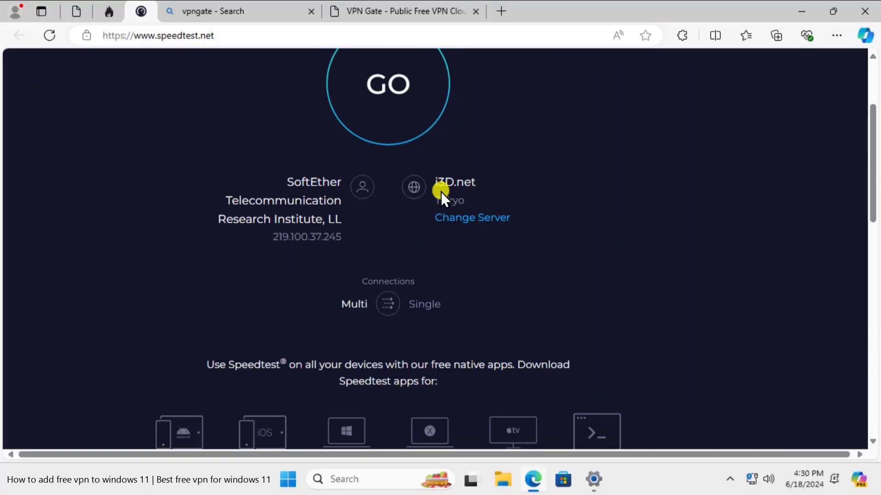
scroll(up, 3)
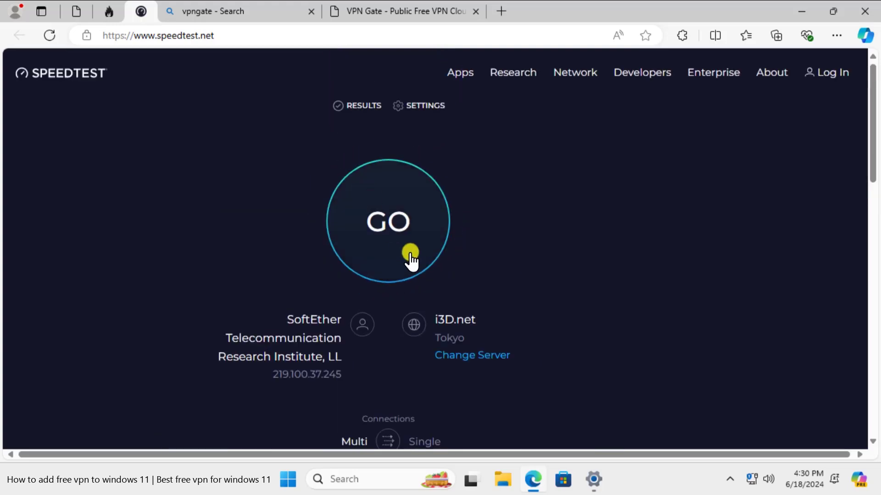
click(387, 221)
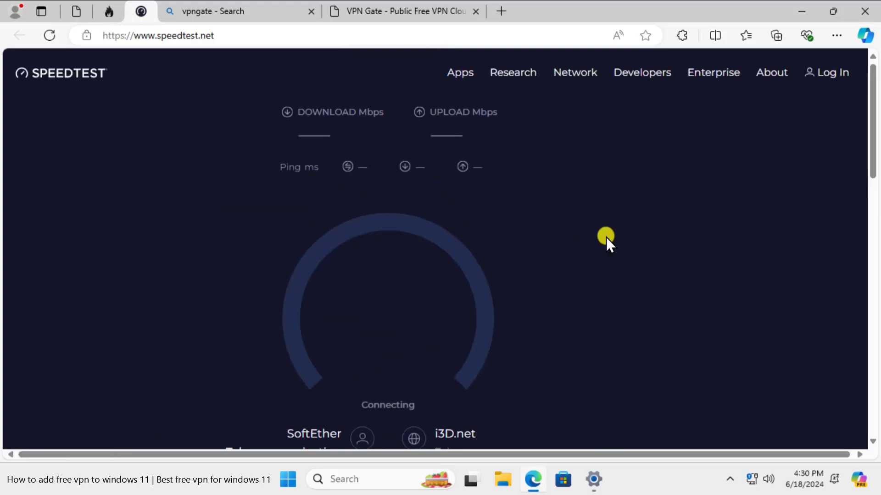
scroll(down, 3)
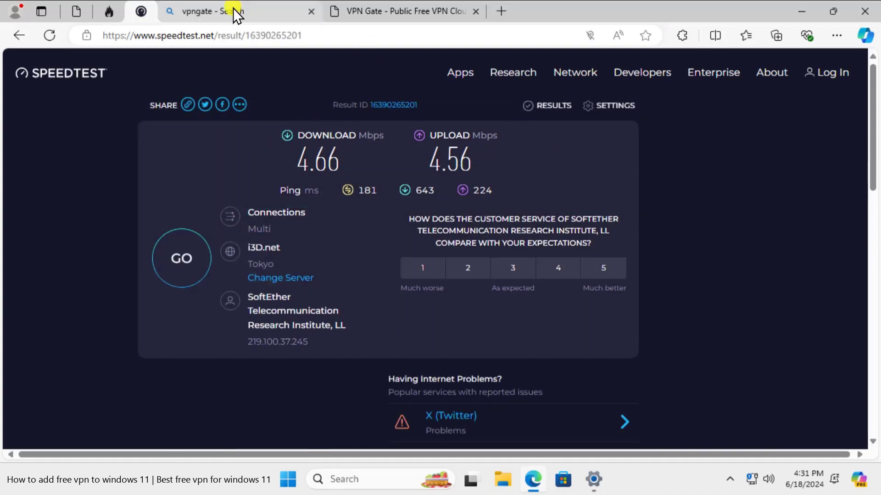
click(208, 11)
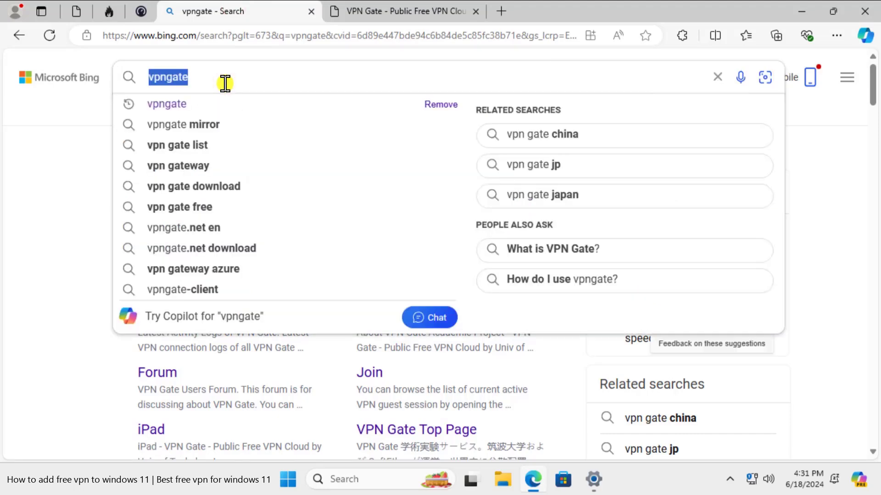
text(whats app .web)
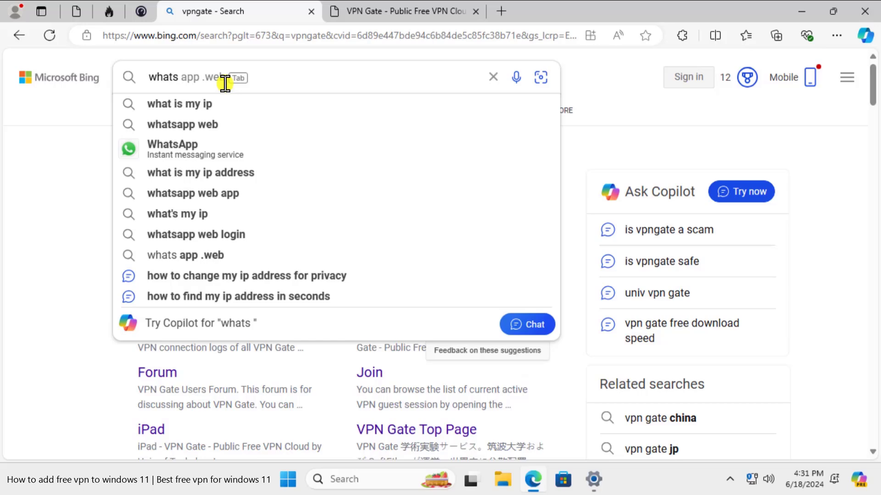
click(179, 104)
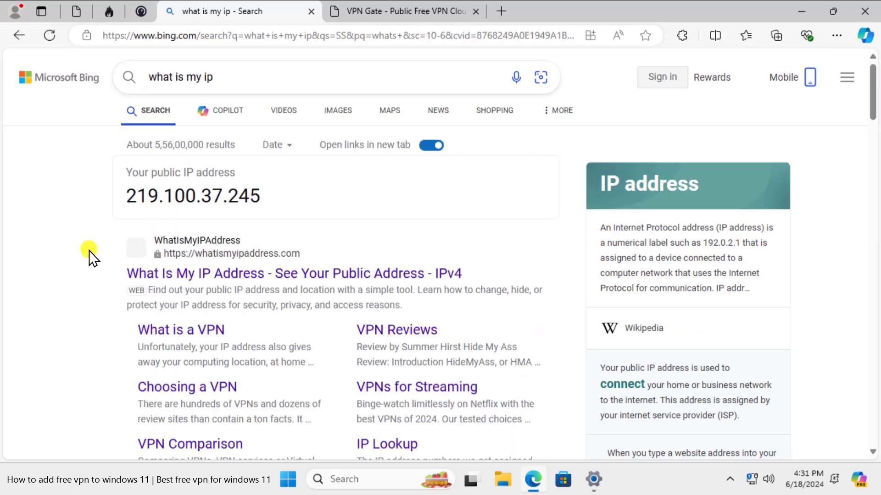
Step: Review the WhatIsMyIPAddress result showing SoftEther Corporation in Broken Bow, Oklahoma
click(294, 273)
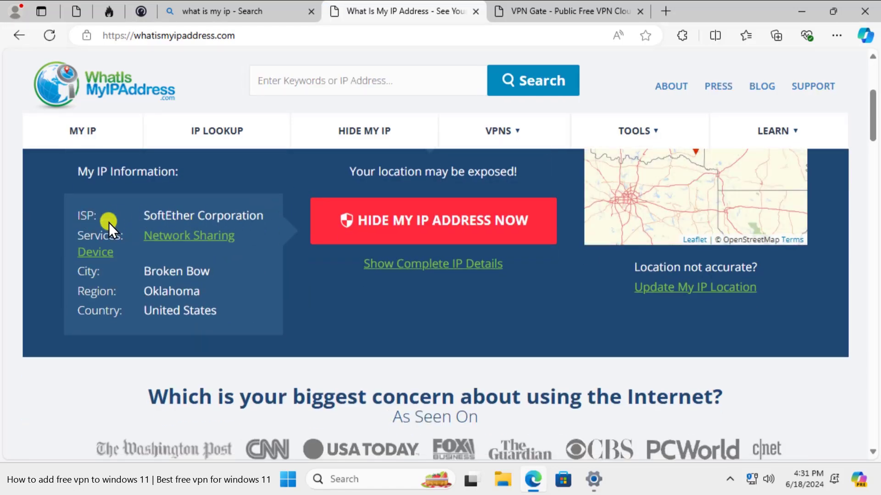
mouse_move(185, 219)
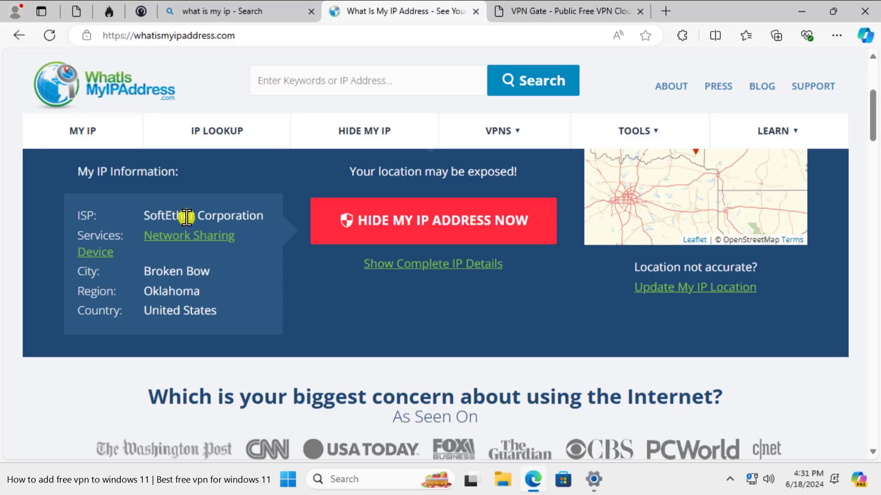
mouse_move(217, 304)
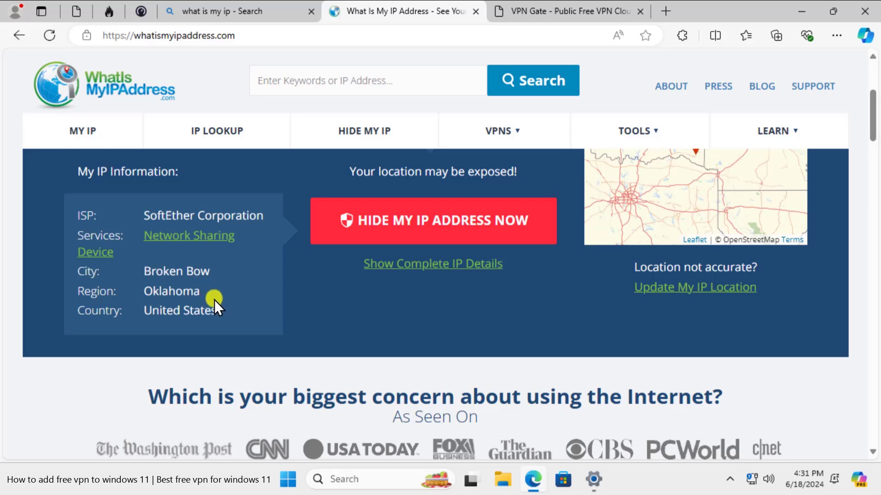
mouse_move(227, 320)
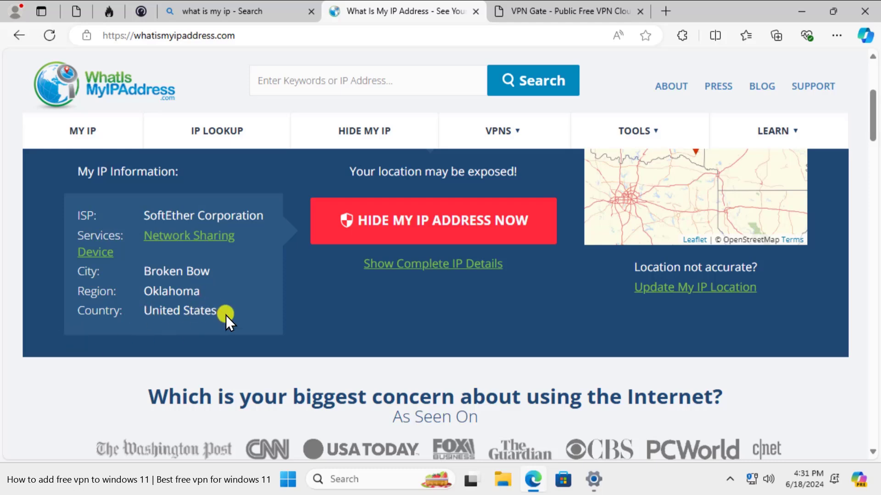
scroll(down, 3)
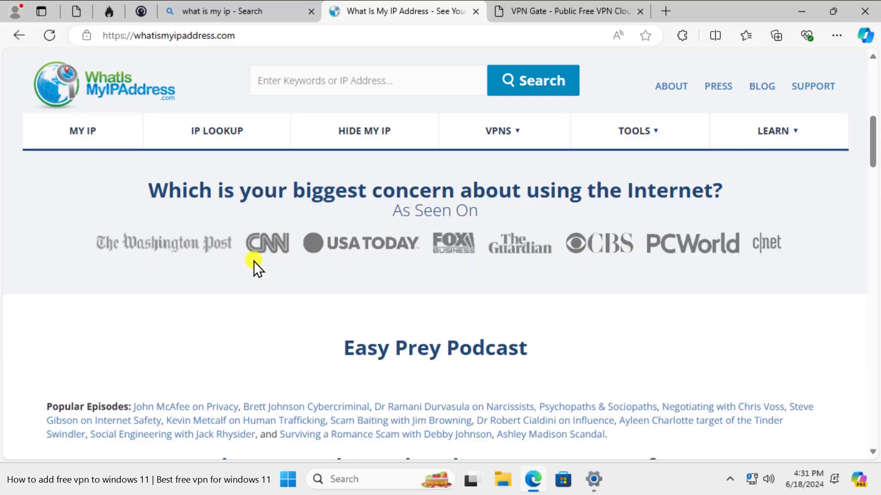
mouse_move(474, 12)
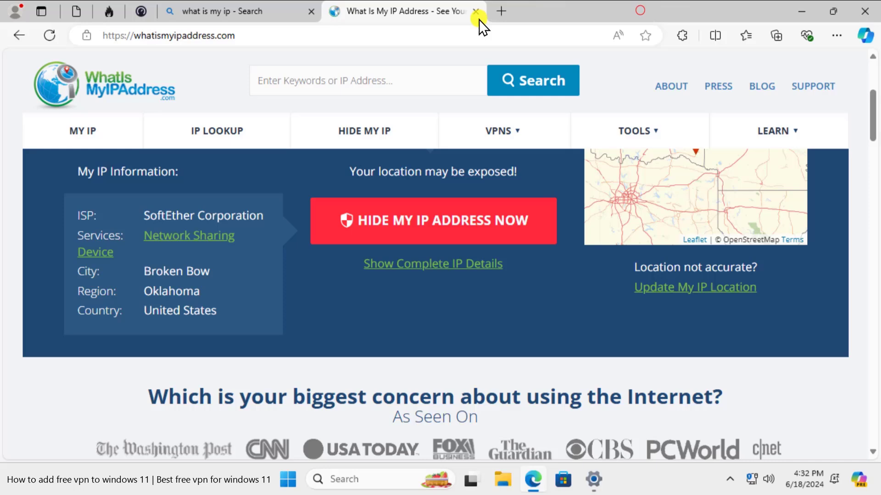
Step: Load google.com in a new tab, which returns a 403 Forbidden error
click(499, 11)
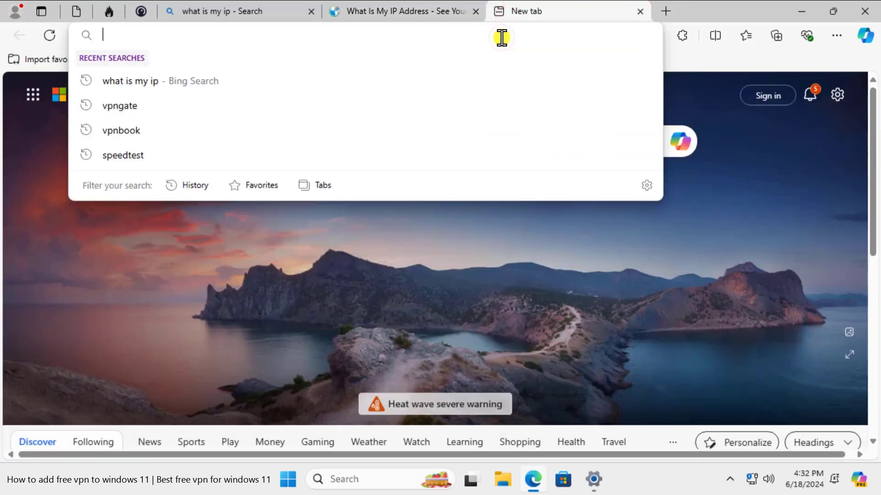
text(google.com)
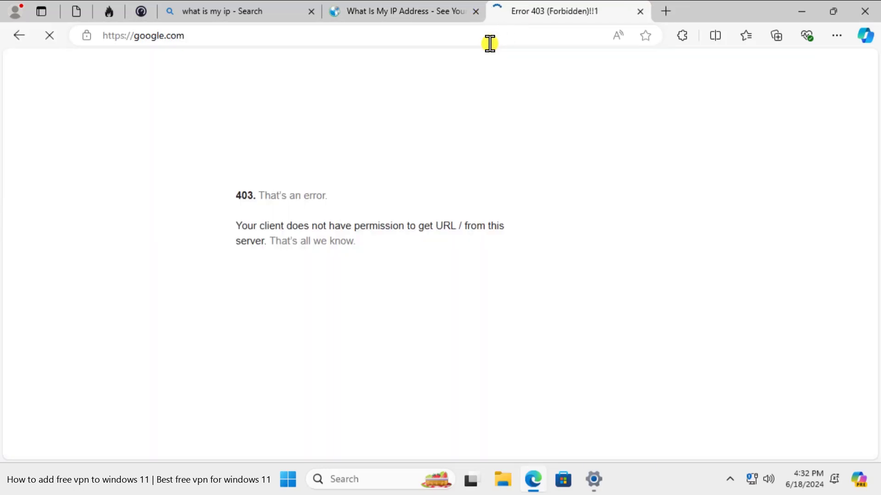
click(640, 11)
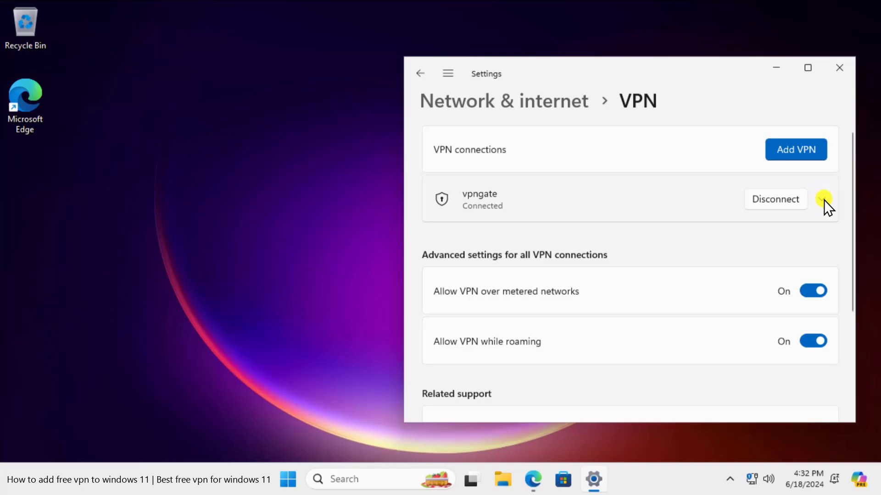
Step: Disconnect vpngate and remove it from the VPN connections list
click(820, 199)
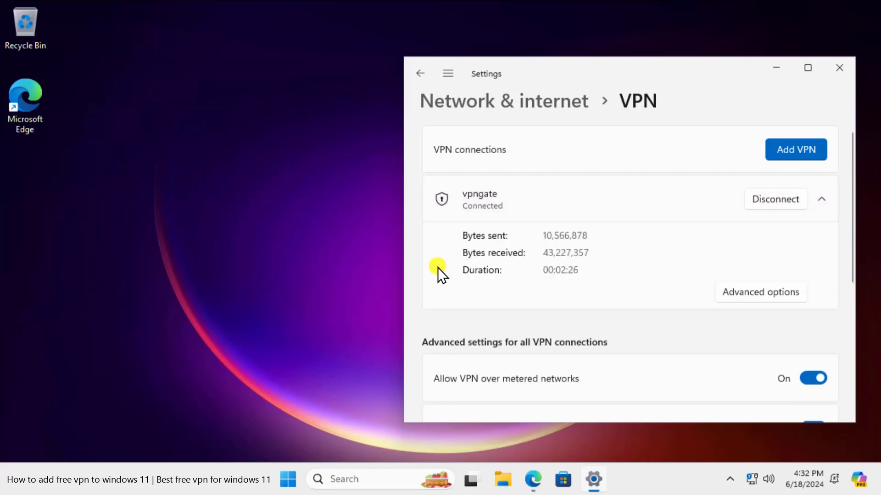
mouse_move(467, 281)
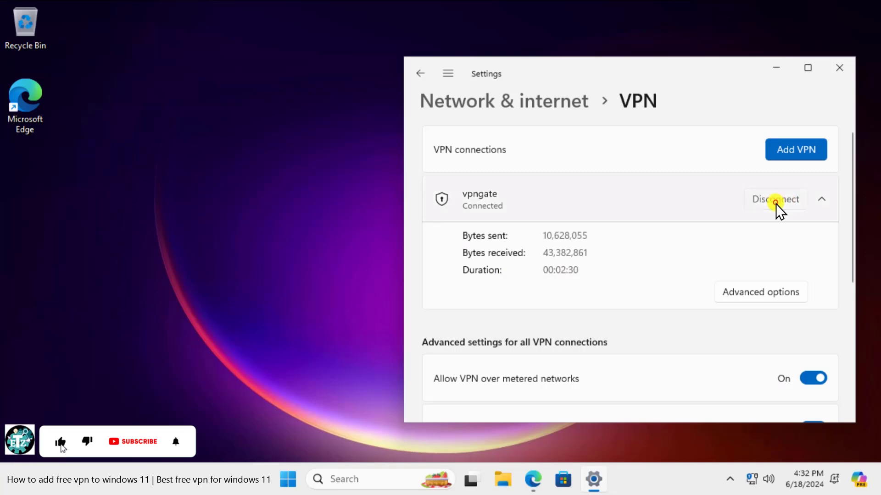
click(775, 199)
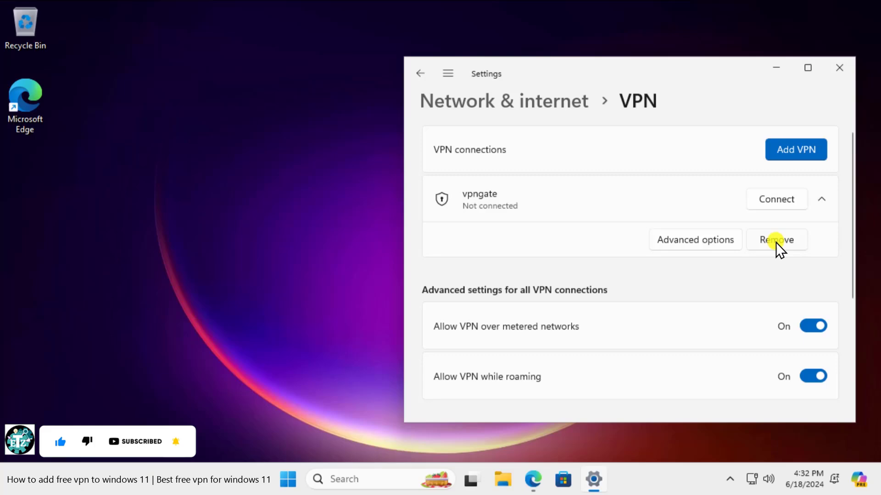
click(776, 239)
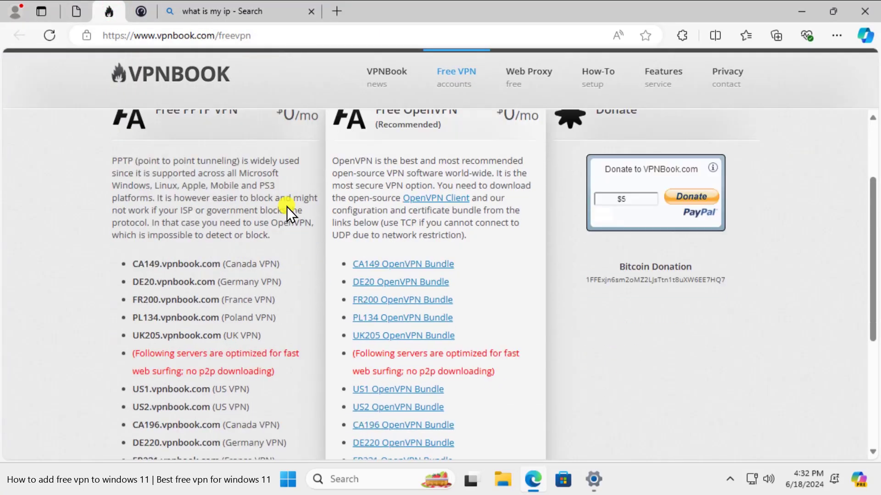
Step: Scroll the VPNBook free VPN page down to the server list and credentials
scroll(down, 3)
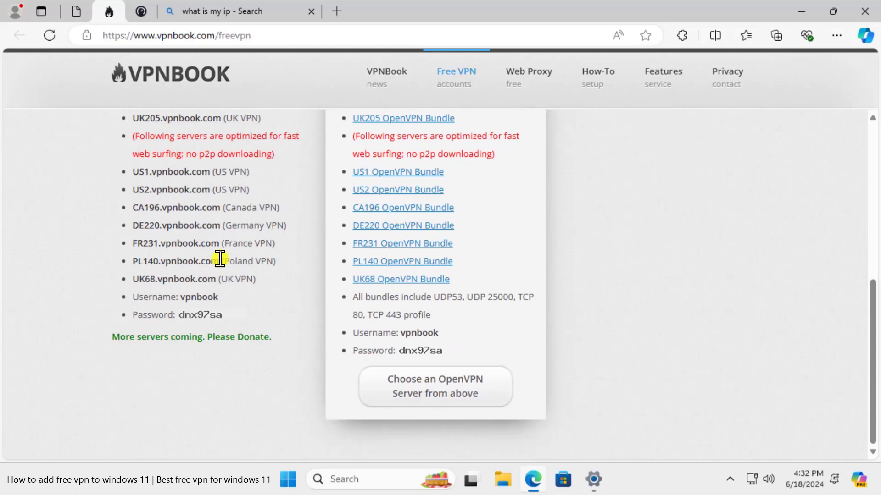
mouse_move(119, 230)
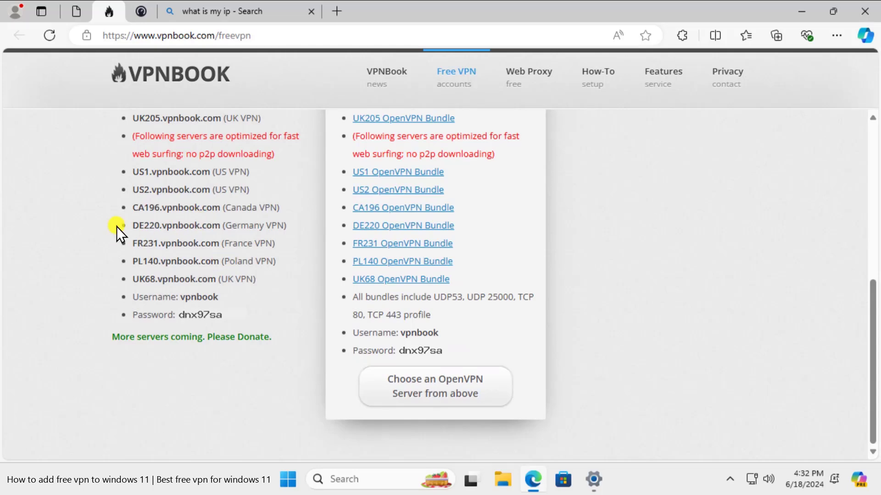
mouse_move(226, 274)
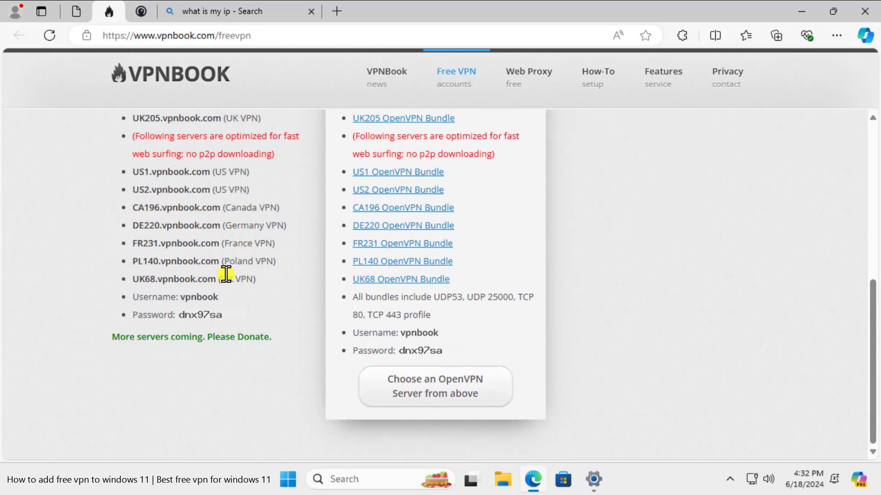
Step: Add a VPN connection named VPNBook for PL140.vpnbook.com, keeping VPN type Automatic
click(593, 479)
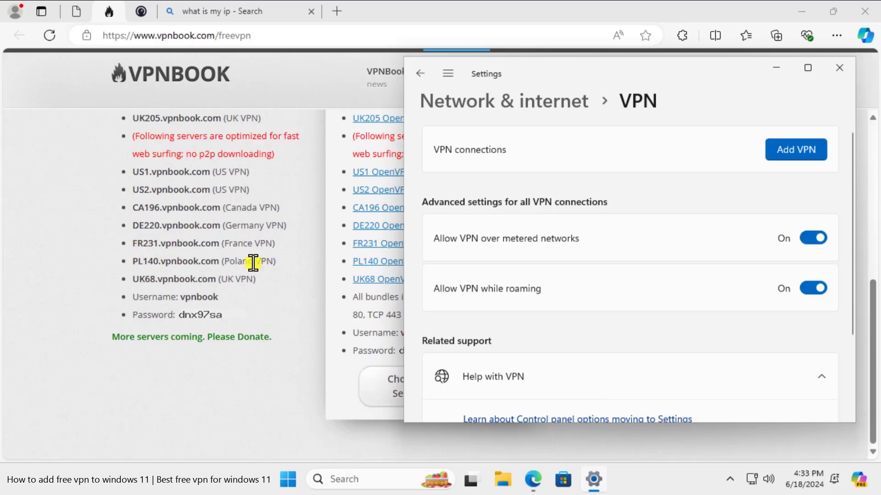
mouse_move(834, 204)
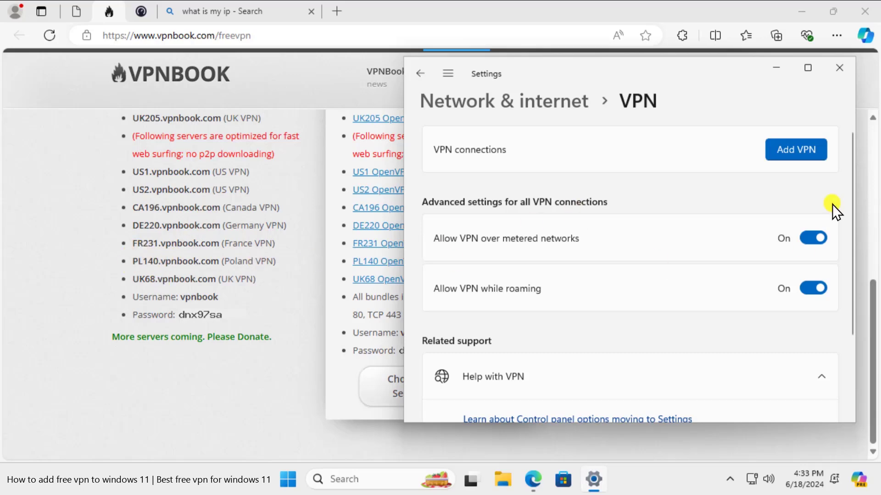
click(795, 150)
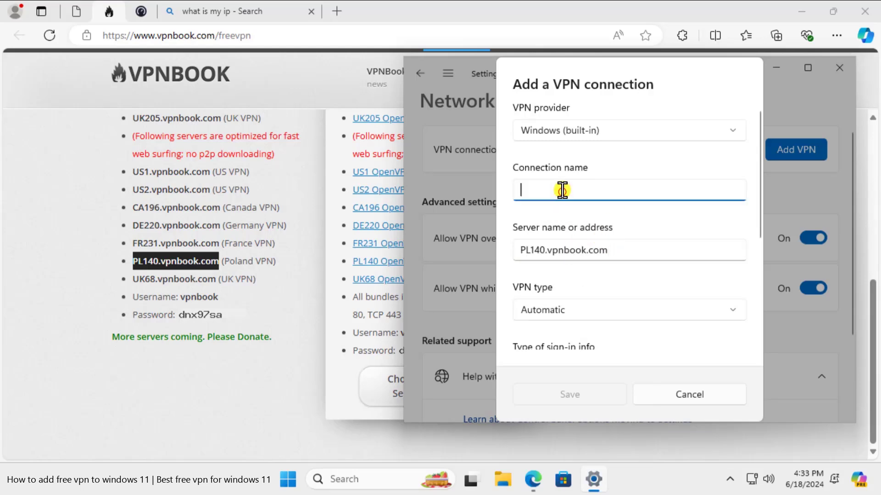
text(VPNBook)
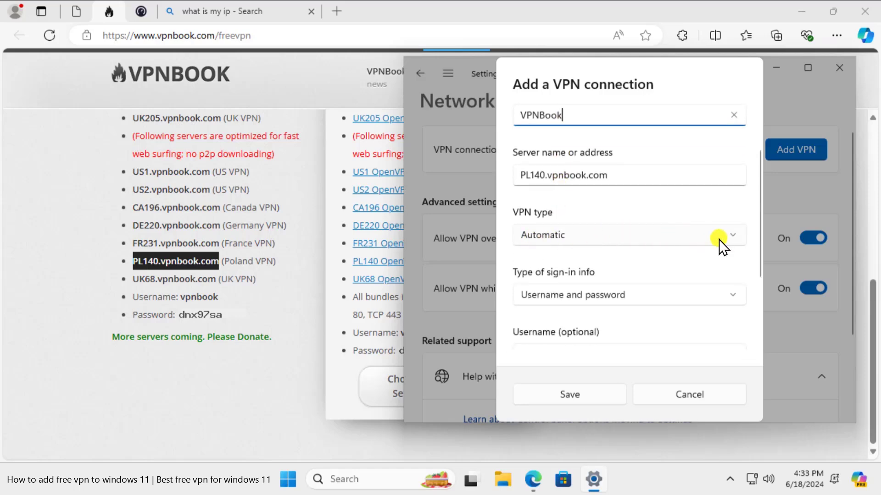
click(732, 234)
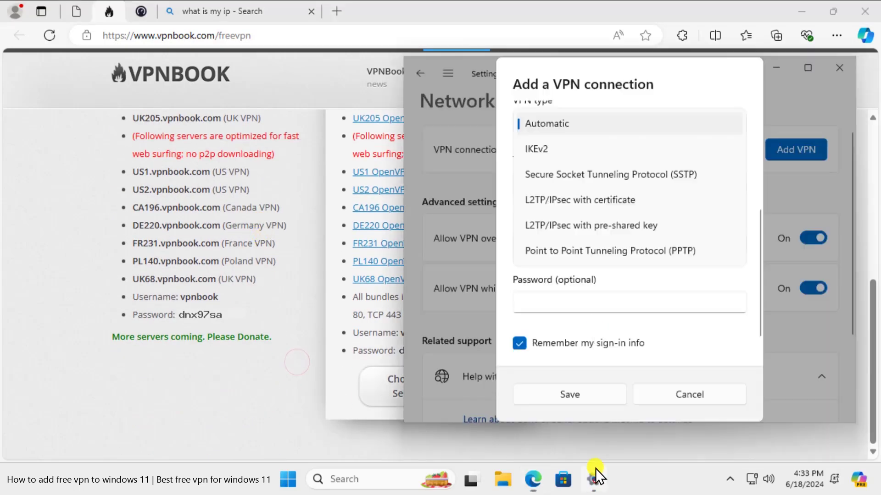
click(544, 124)
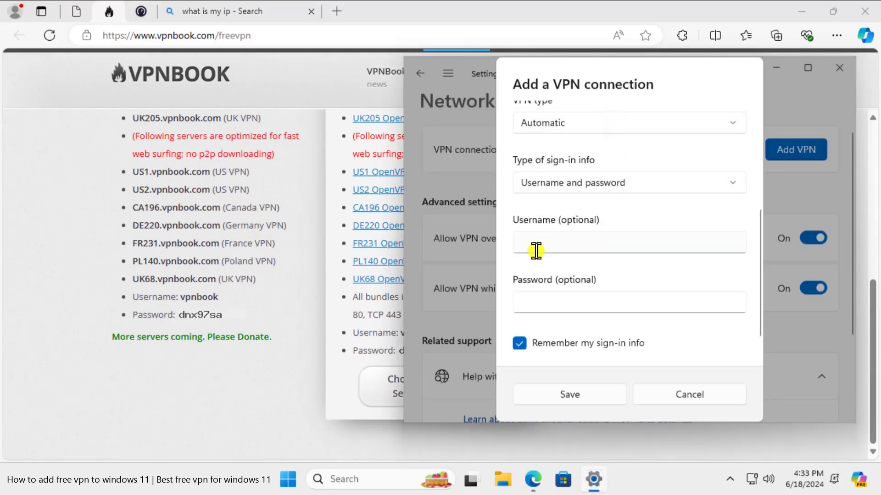
Step: Fill in username vpnbook and its password, then save the VPNBook connection
click(618, 242)
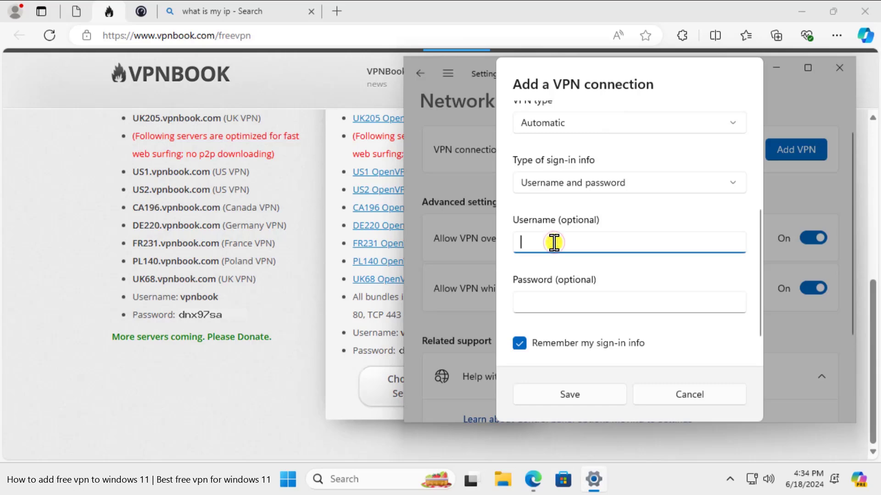
text(vpn)
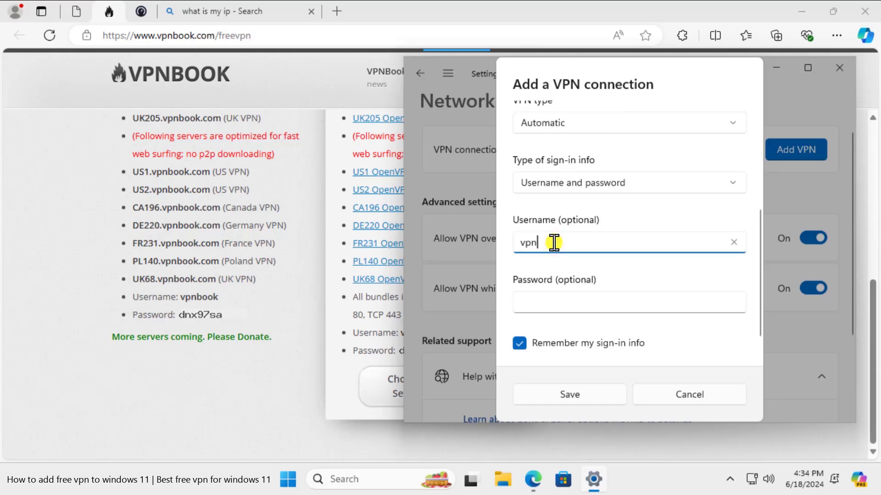
text(book)
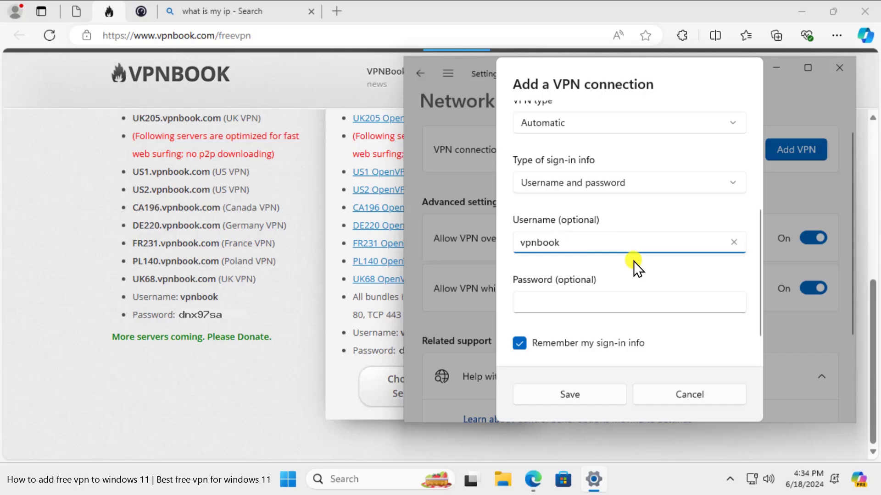
click(627, 302)
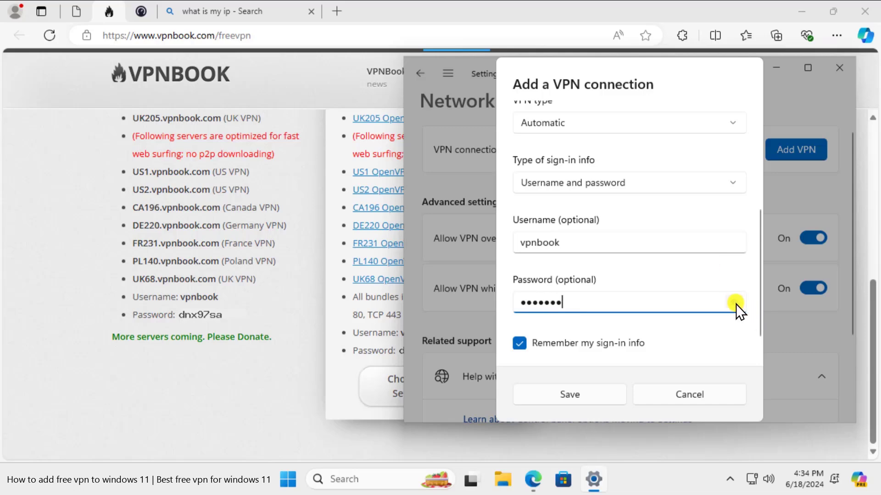
mouse_move(569, 395)
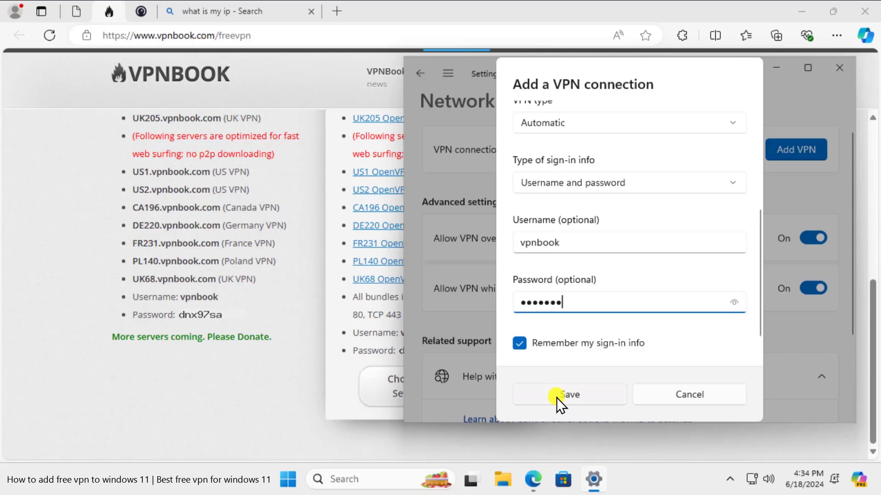
click(568, 395)
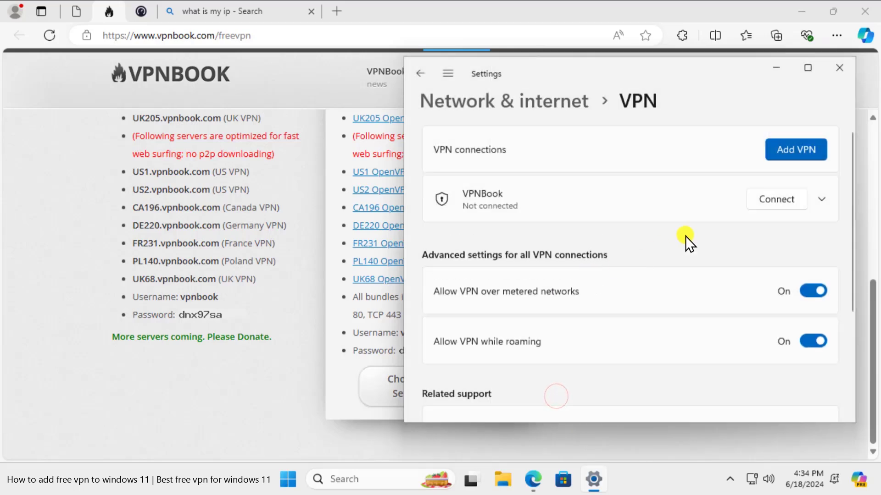
Step: Connect to VPNBook, then close the Edge window to leave the desktop
click(777, 199)
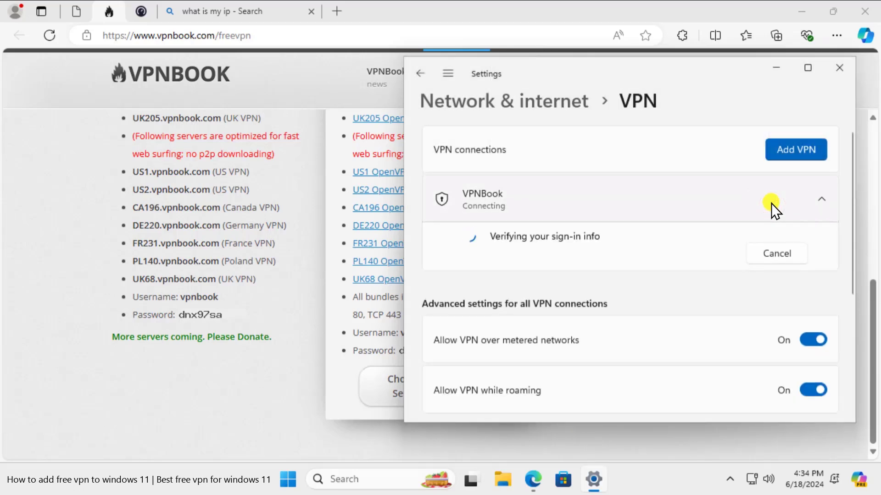
mouse_move(638, 250)
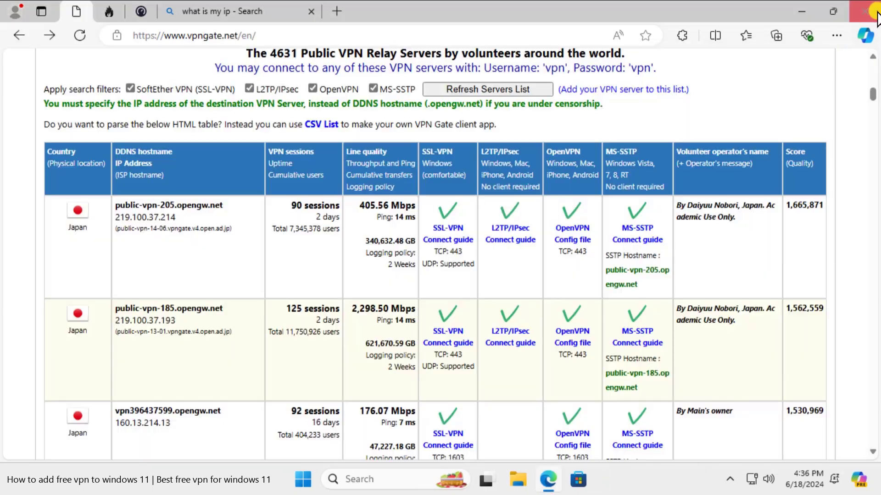
click(867, 11)
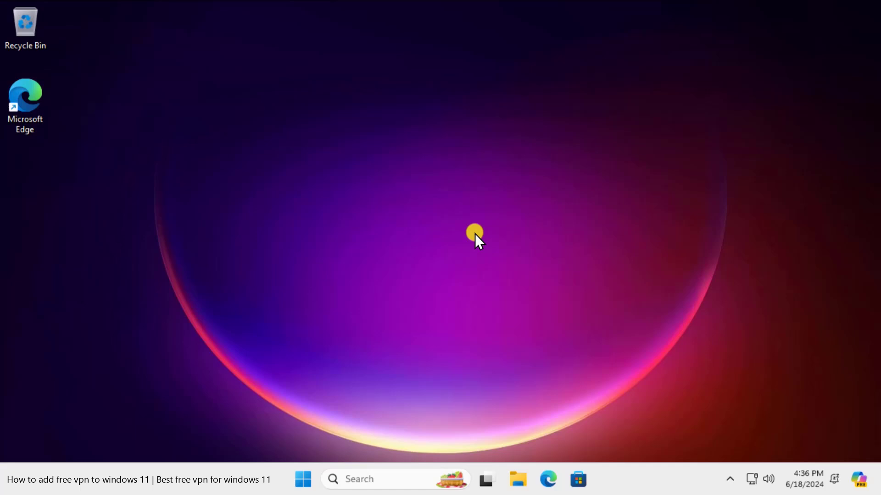